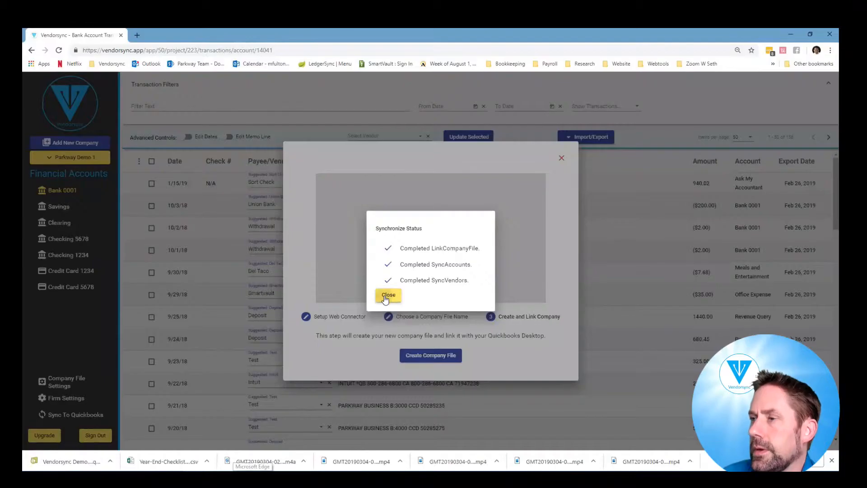
# Dismiss the completed Synchronize Status dialog to reveal the Testing 2 company file overview
pyautogui.click(388, 294)
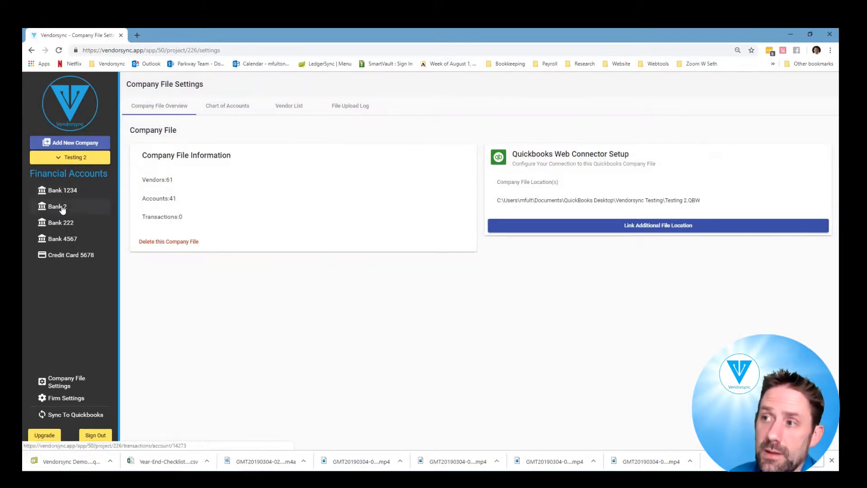
pyautogui.moveTo(77, 231)
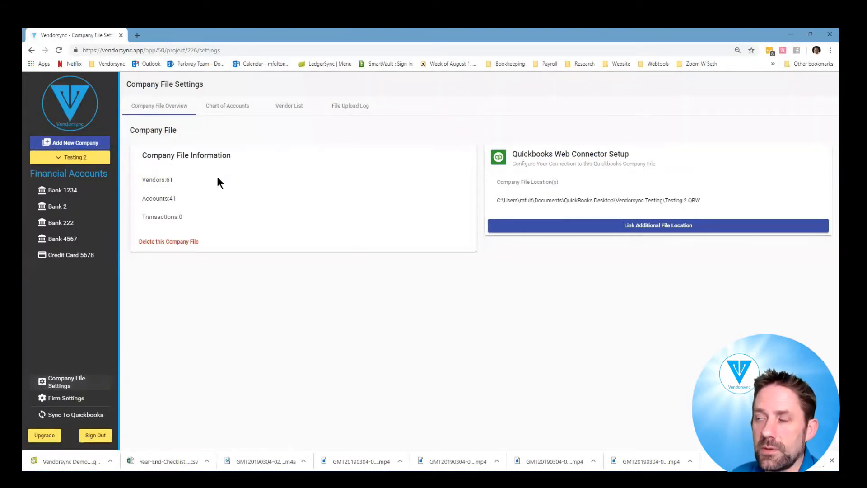
# Show the Vendor List with 100 items per page so all 61 vendors appear together
pyautogui.click(288, 105)
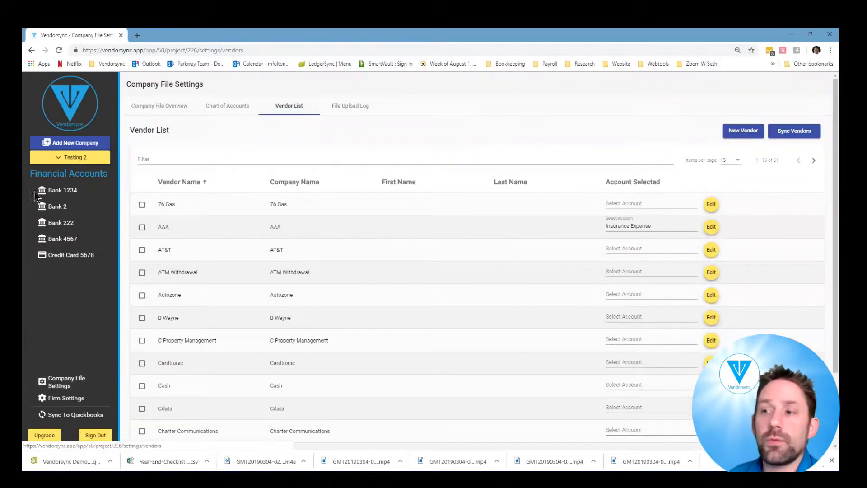
pyautogui.moveTo(235, 236)
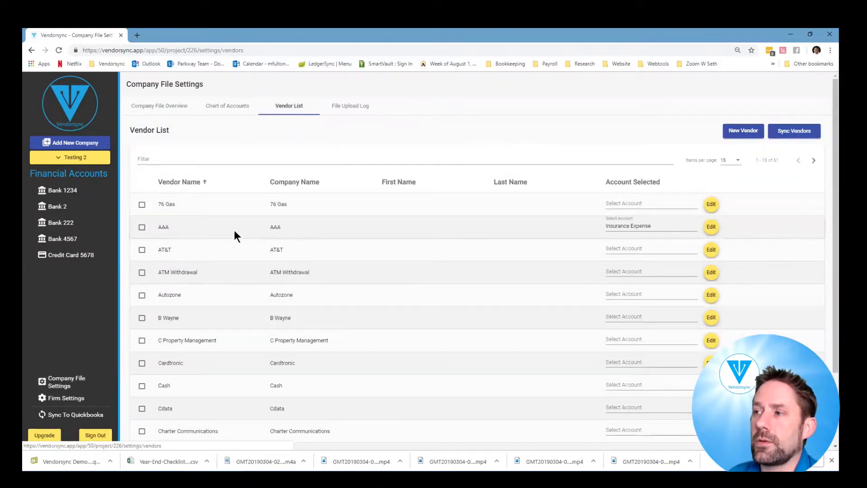
pyautogui.scroll(-3)
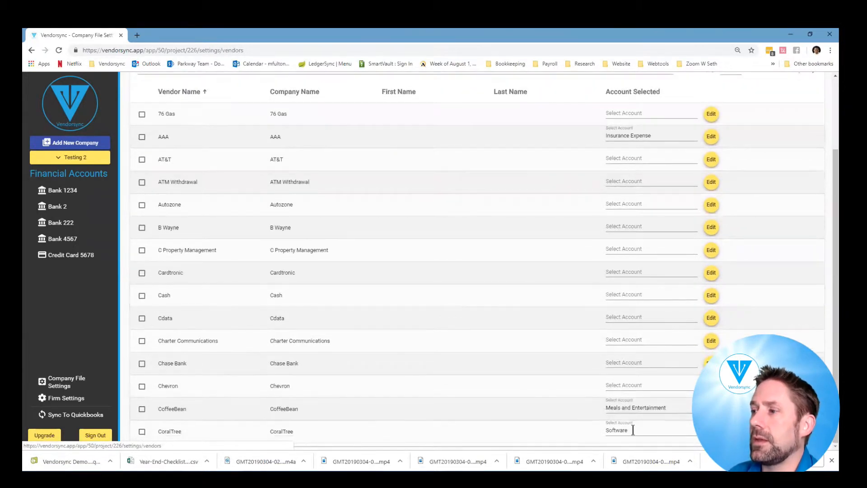
pyautogui.scroll(3)
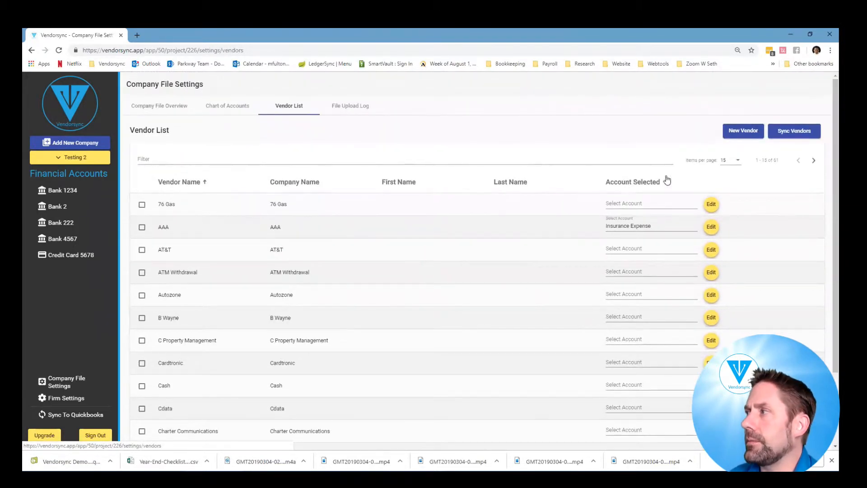
pyautogui.click(729, 160)
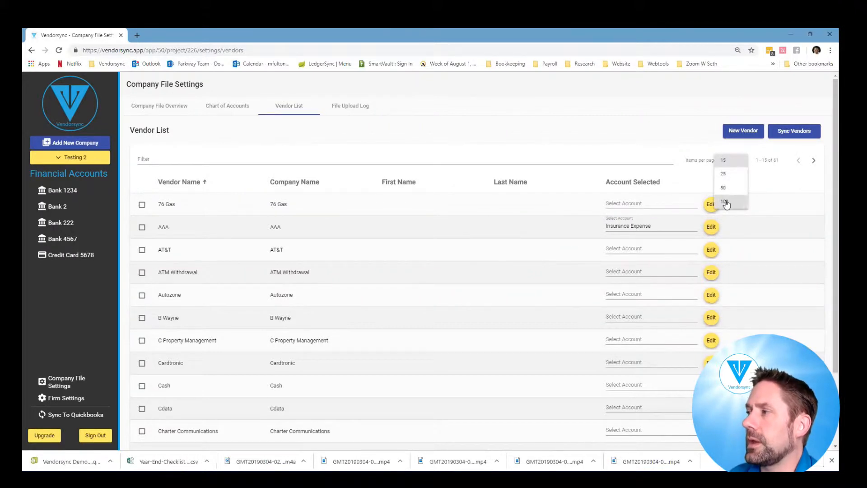
pyautogui.click(724, 202)
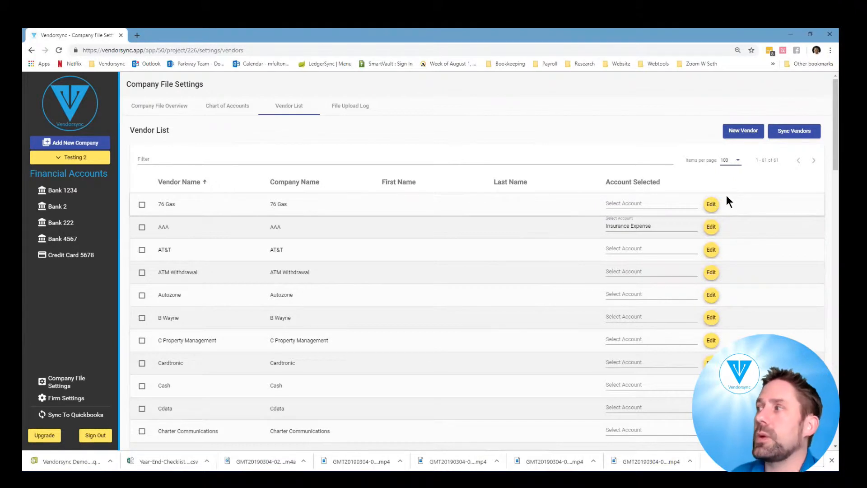
pyautogui.scroll(-3)
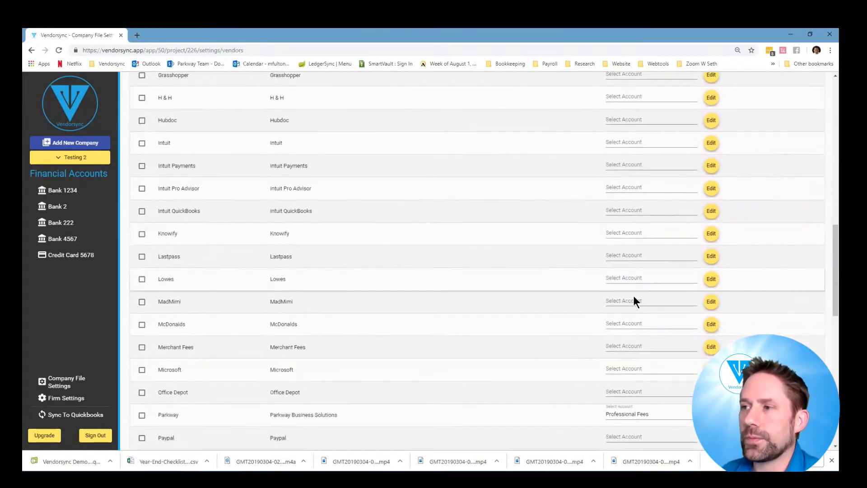
pyautogui.scroll(-3)
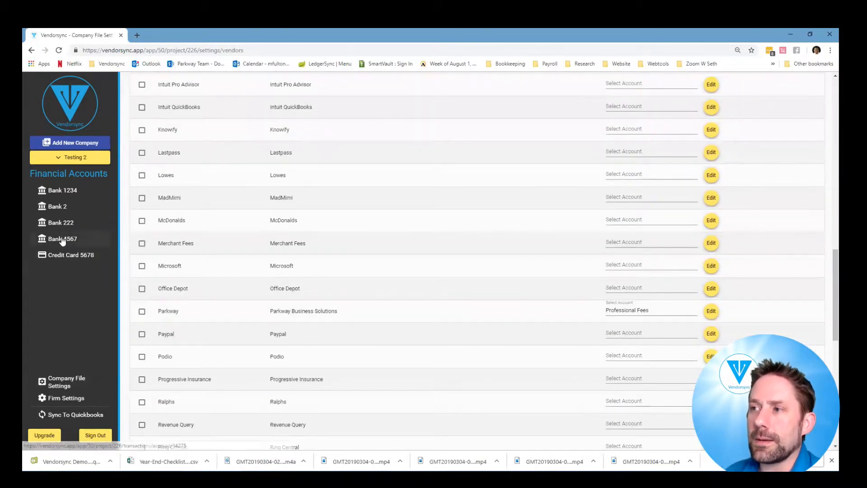
# Start a statement upload for the Bank 4567 account and browse to the Downloads folder
pyautogui.click(61, 239)
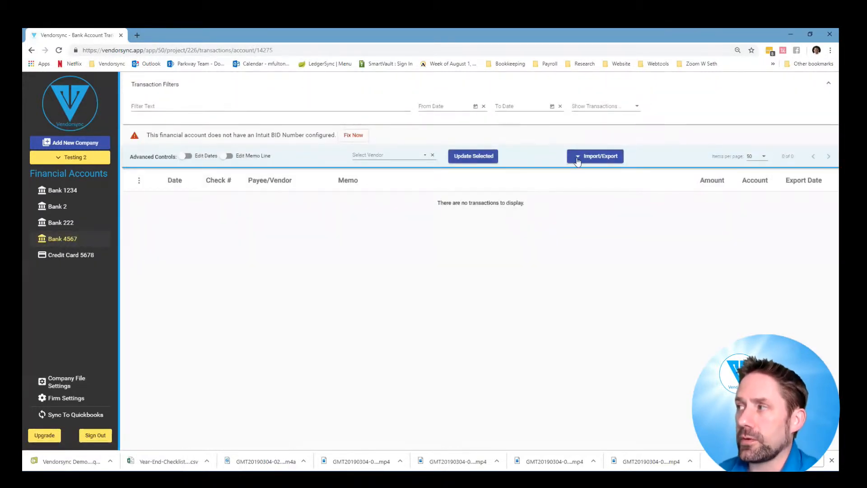
pyautogui.click(595, 156)
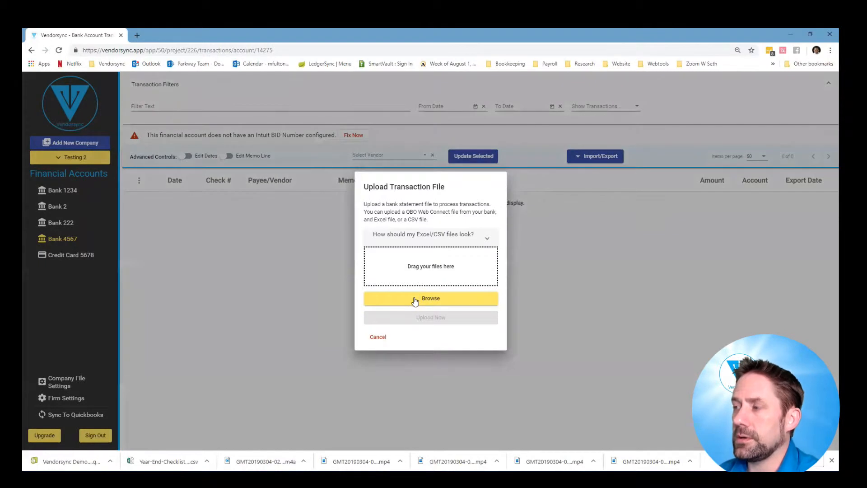
pyautogui.click(430, 299)
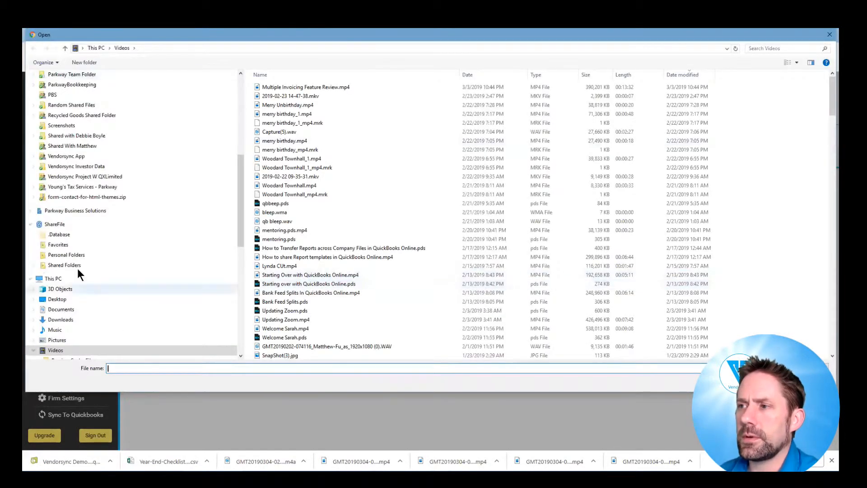
pyautogui.click(60, 319)
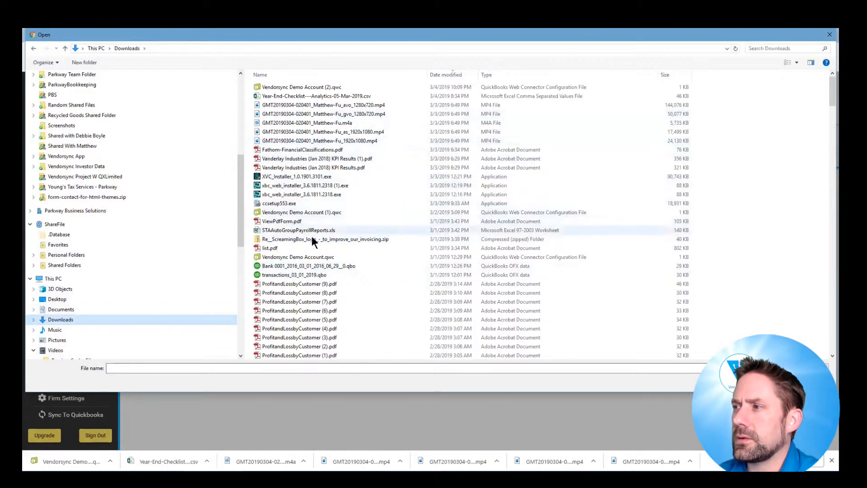
# Upload the Bank 0001 .qbo statement file and confirm the finished upload
pyautogui.click(308, 266)
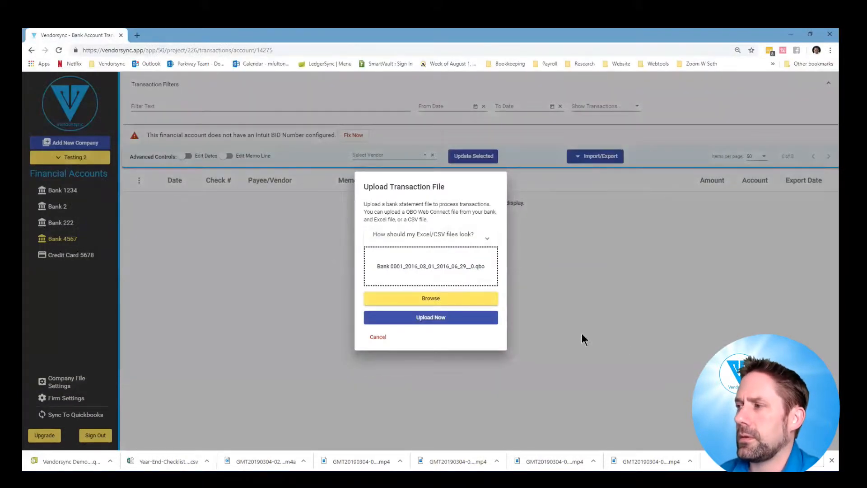
pyautogui.click(430, 317)
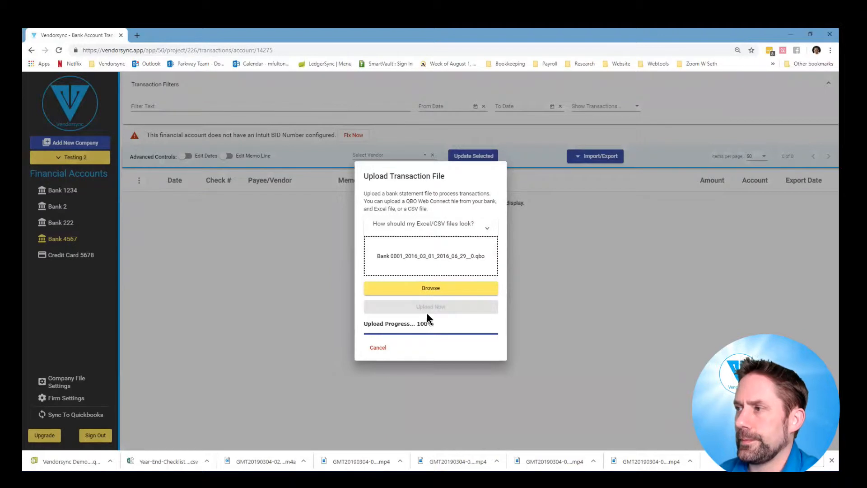
pyautogui.click(430, 307)
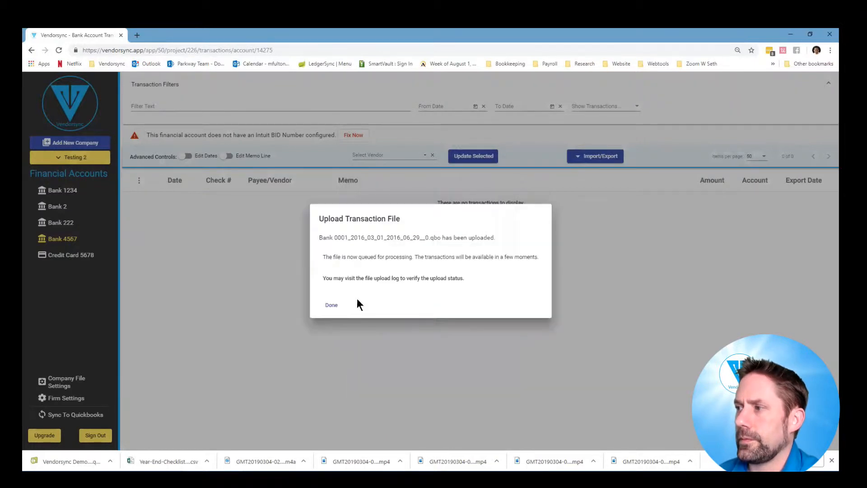
pyautogui.click(330, 305)
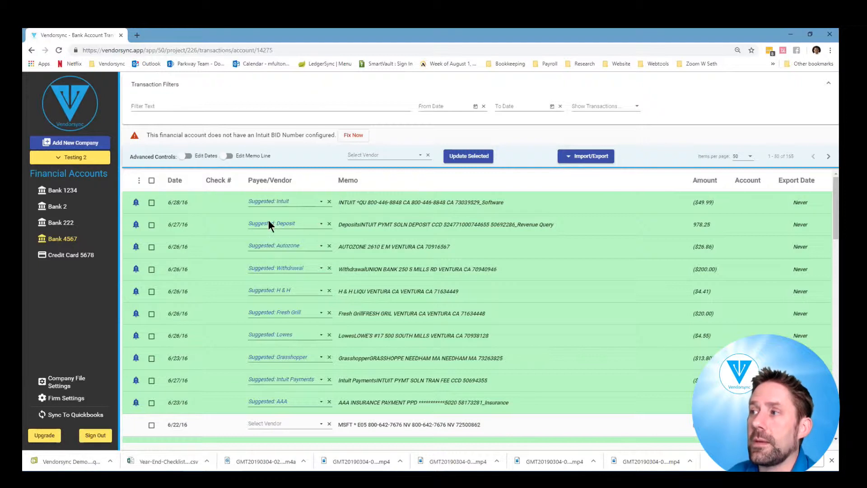
pyautogui.moveTo(236, 296)
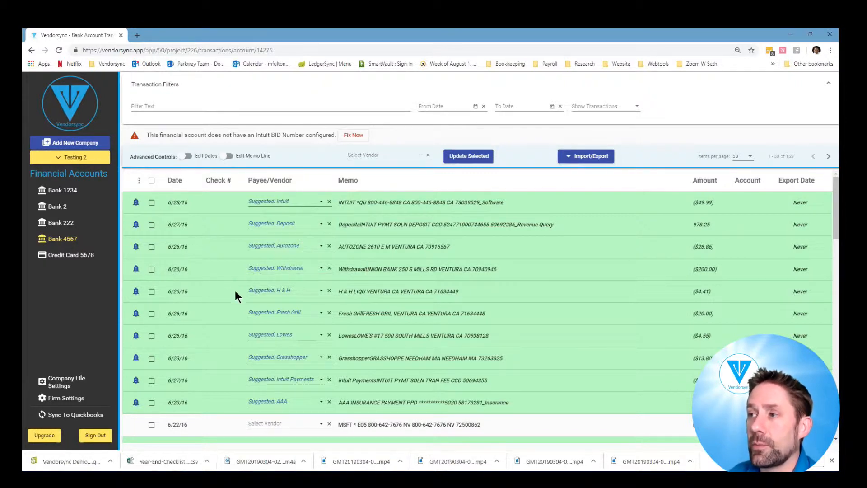
# Show 250 transactions per page and sort the 165 Bank 4567 transactions by Payee/Vendor
pyautogui.click(744, 156)
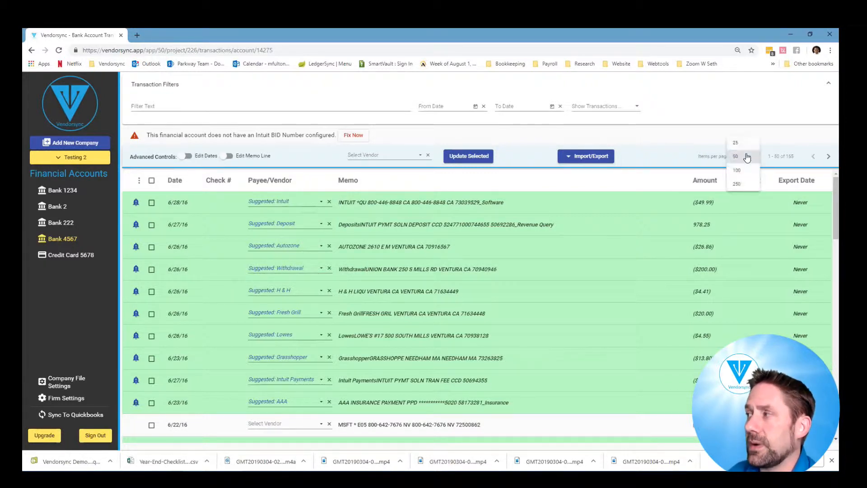
pyautogui.click(736, 183)
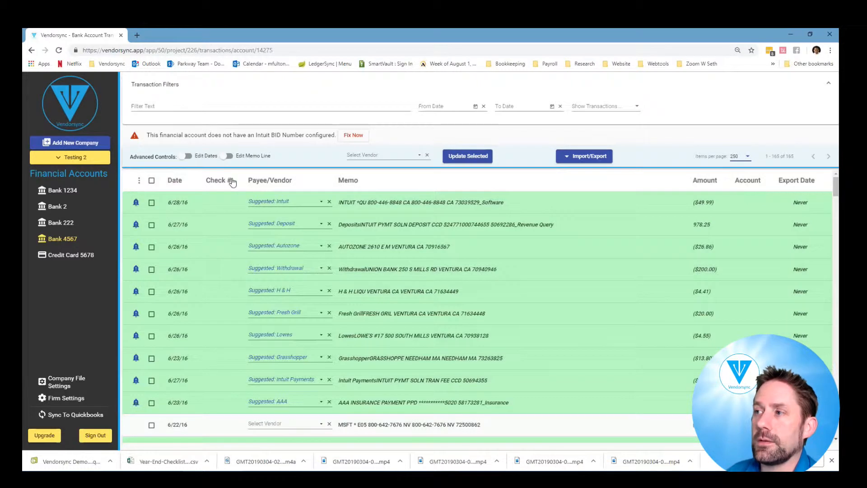
pyautogui.click(270, 179)
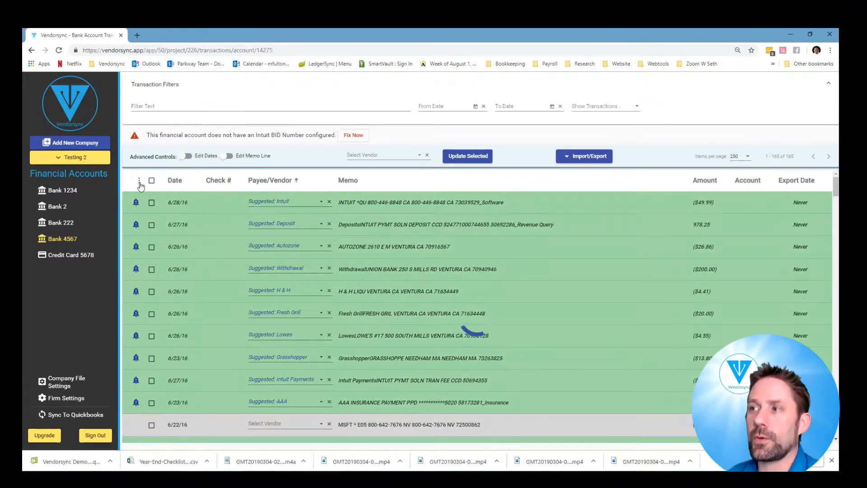
pyautogui.click(140, 180)
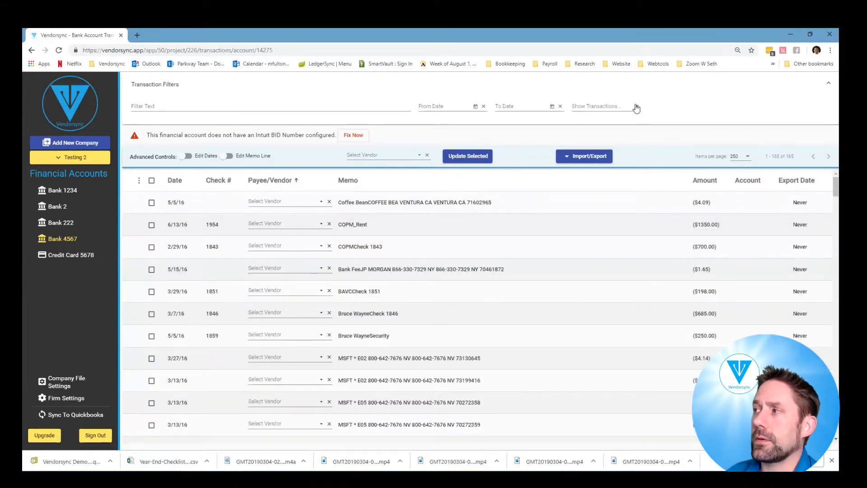
# Filter to uncategorized, then to the 141 categorized transactions, and select them all
pyautogui.click(594, 106)
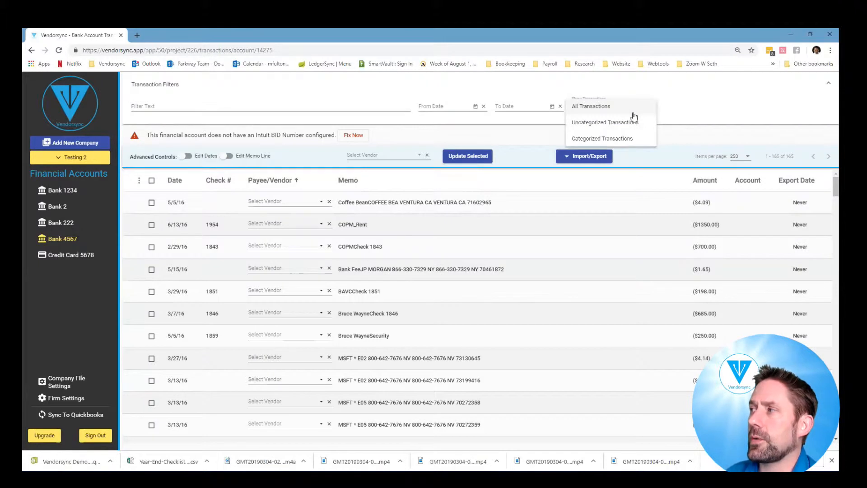
pyautogui.click(604, 123)
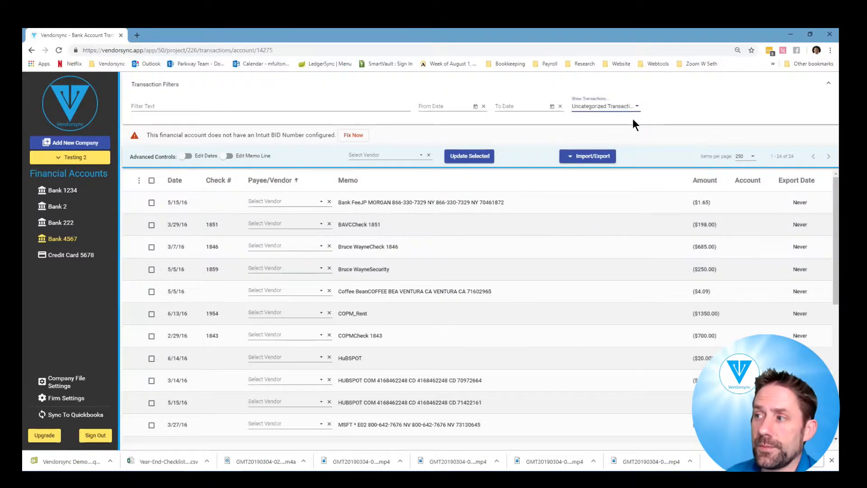
pyautogui.click(605, 106)
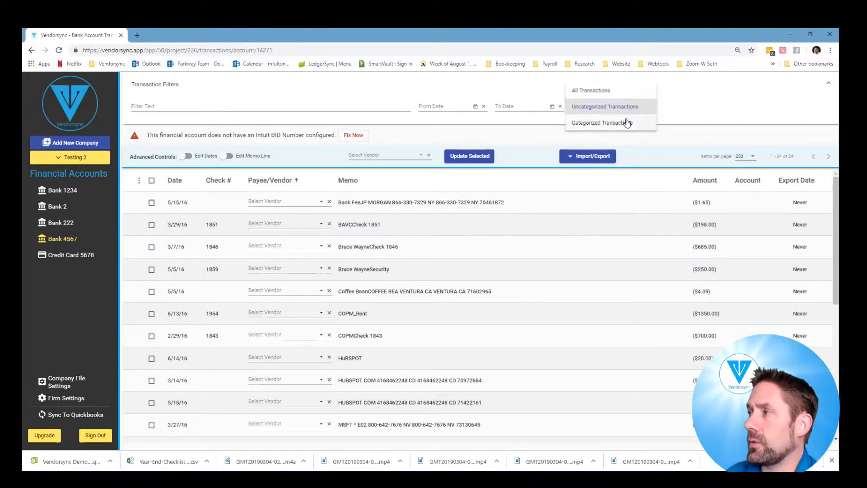
pyautogui.click(602, 122)
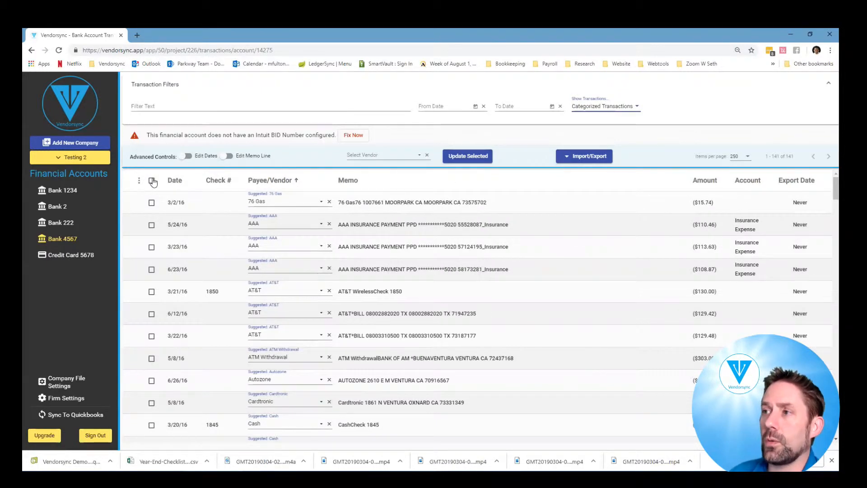
pyautogui.click(151, 180)
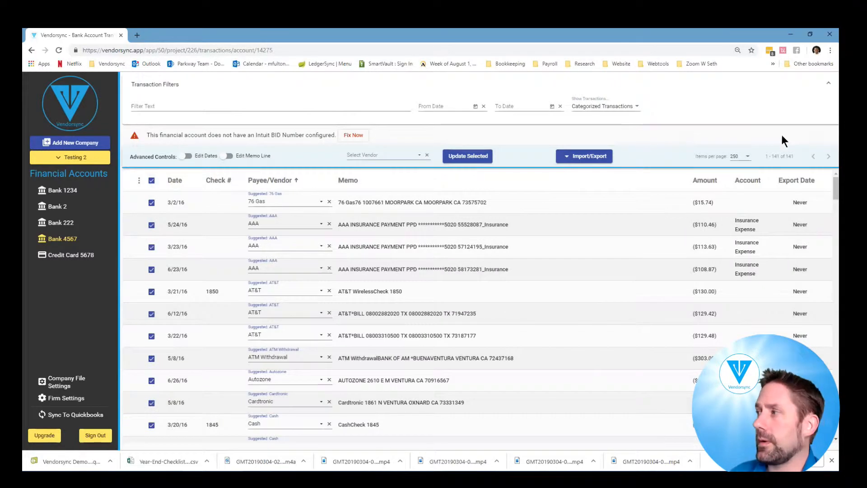
pyautogui.click(584, 156)
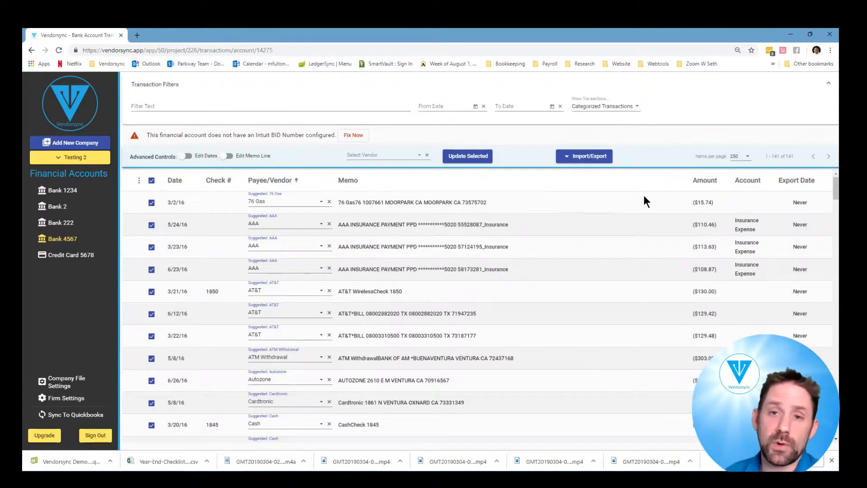
# Begin the export and create a new Marketing account for Dex Media with its account type set
pyautogui.click(584, 156)
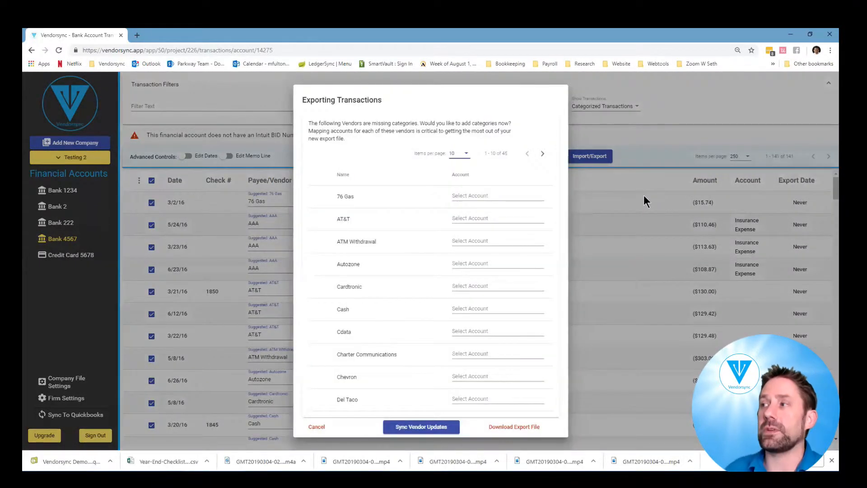
pyautogui.moveTo(474, 160)
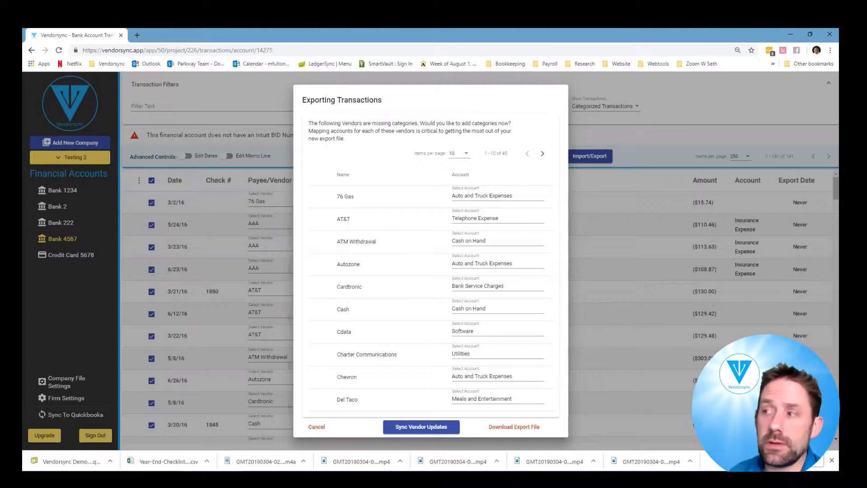
pyautogui.moveTo(541, 153)
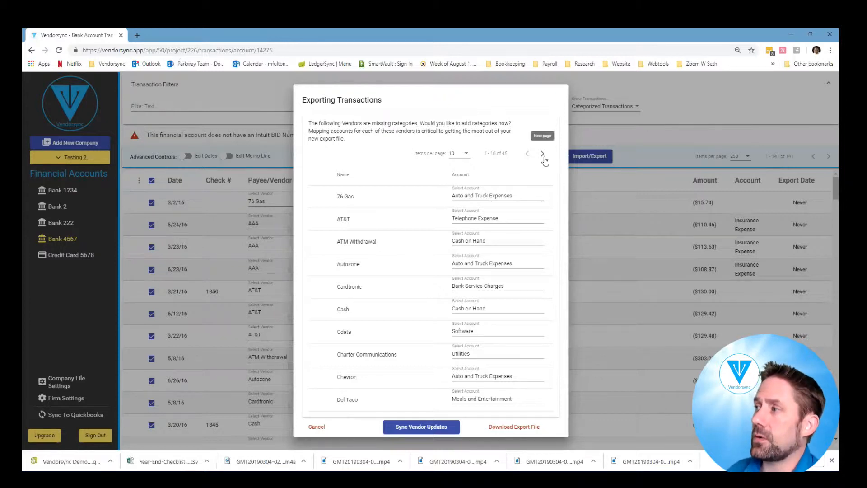
pyautogui.click(542, 153)
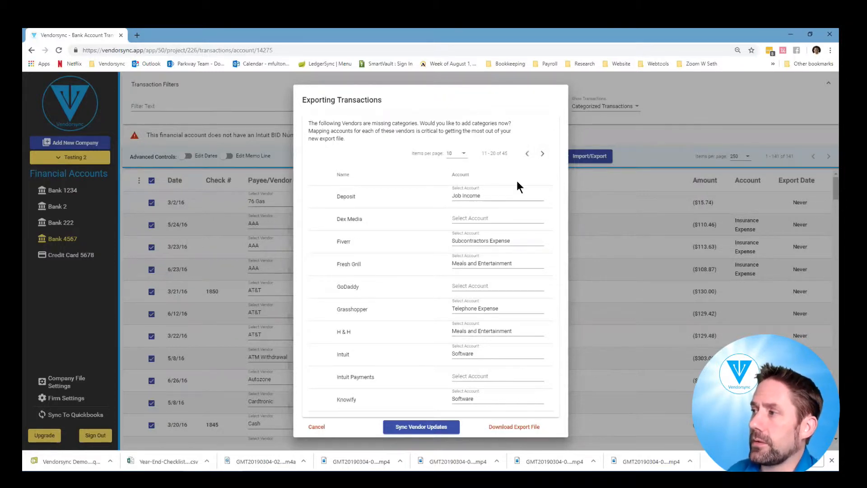
pyautogui.click(495, 218)
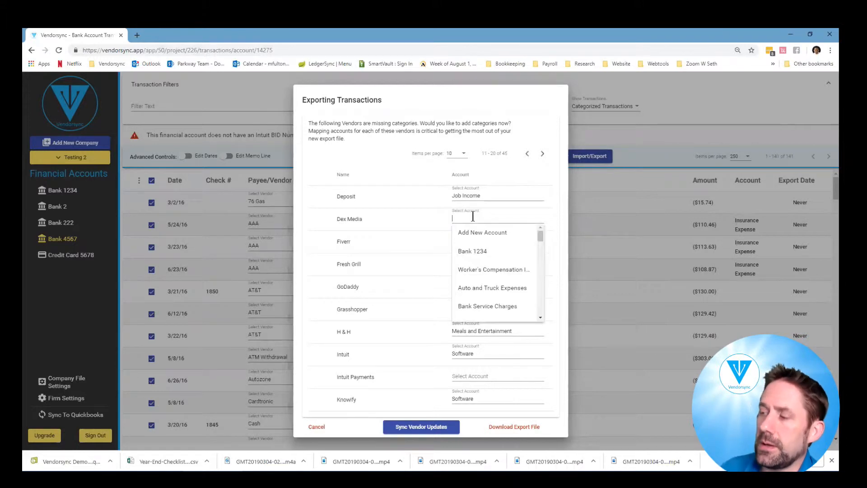
pyautogui.write('Marketing')
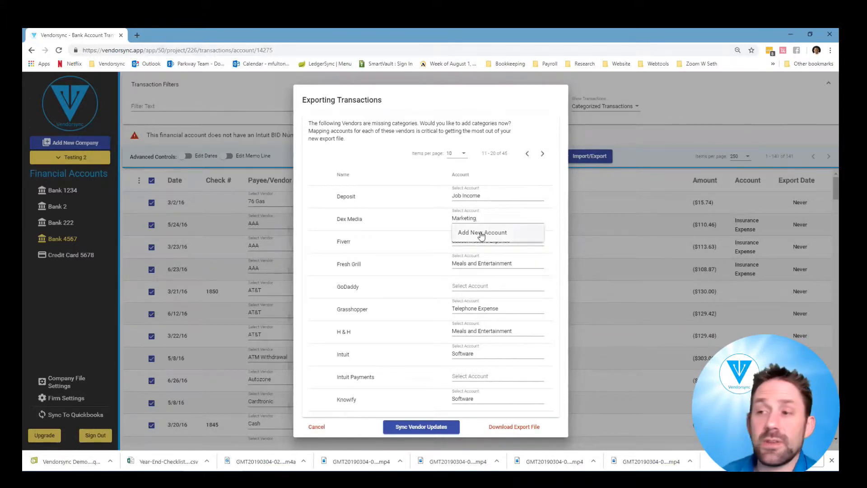
pyautogui.click(482, 232)
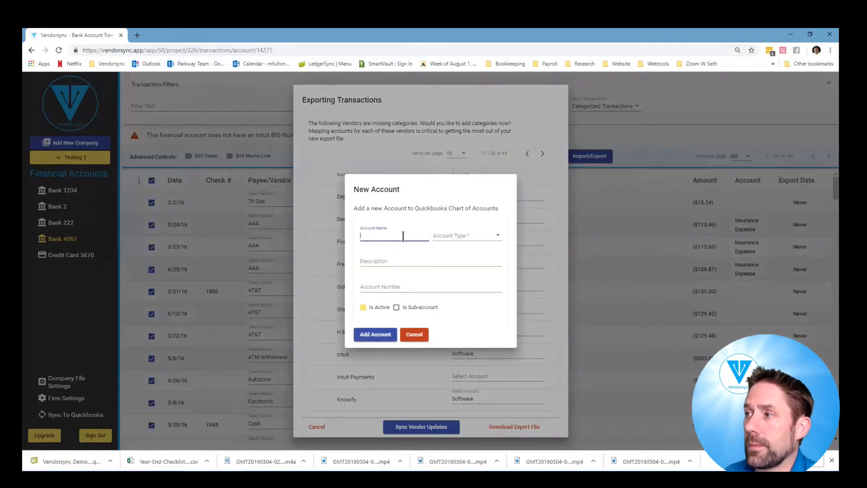
pyautogui.write('Marketing')
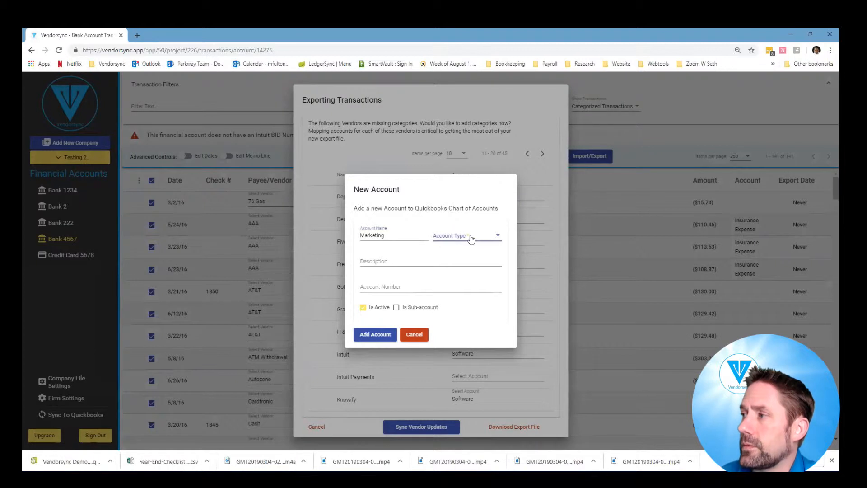
pyautogui.click(466, 235)
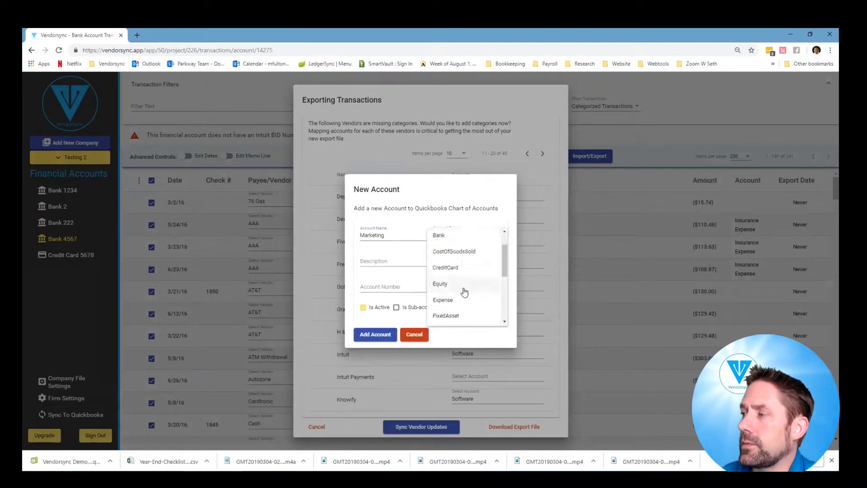
pyautogui.scroll(-3)
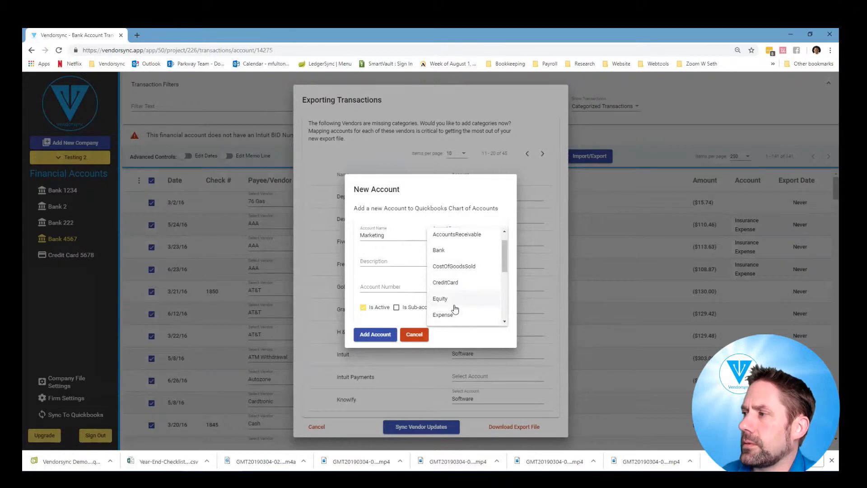
pyautogui.click(443, 314)
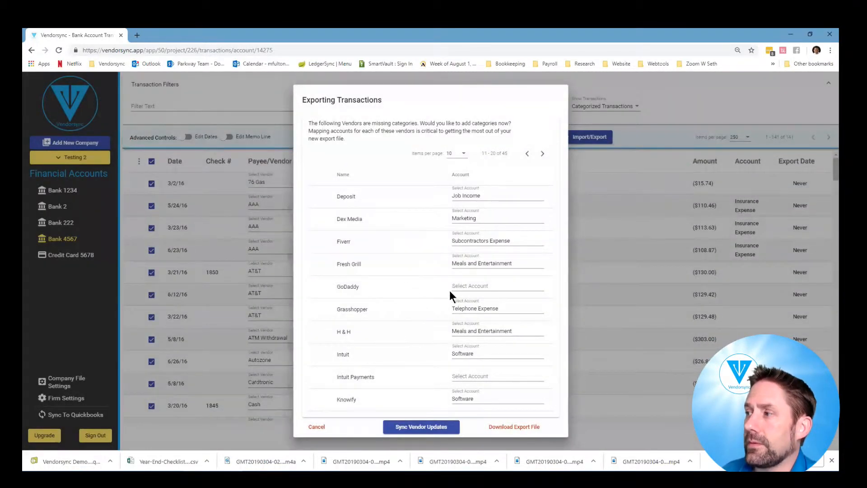
# Create a new Merchant Processing account of type Cost of Goods Sold and save it
pyautogui.write('Mark')
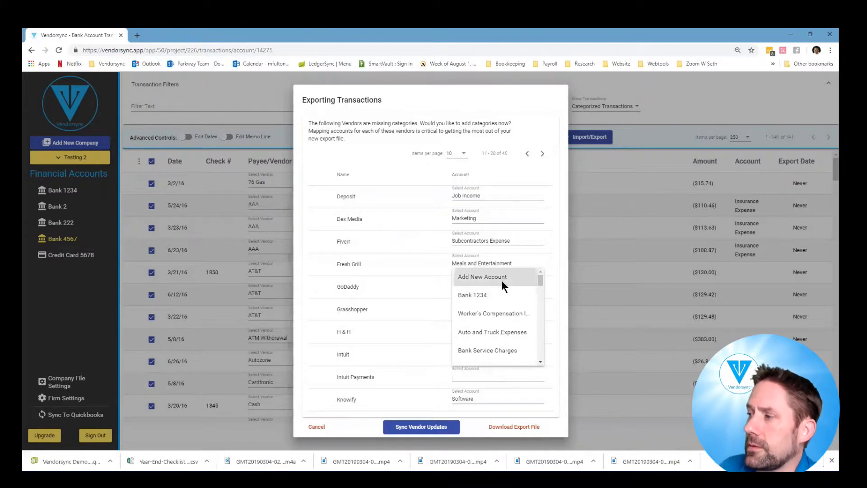
pyautogui.click(482, 276)
pyautogui.write('Merchant Processing')
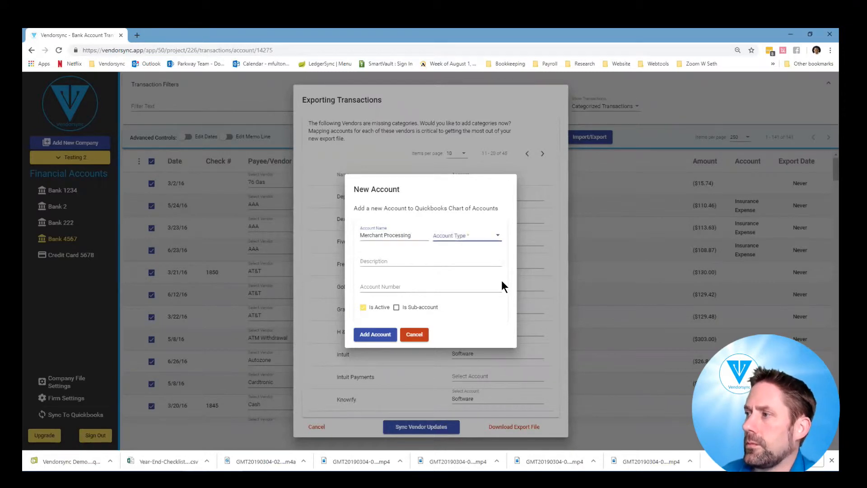
pyautogui.click(466, 235)
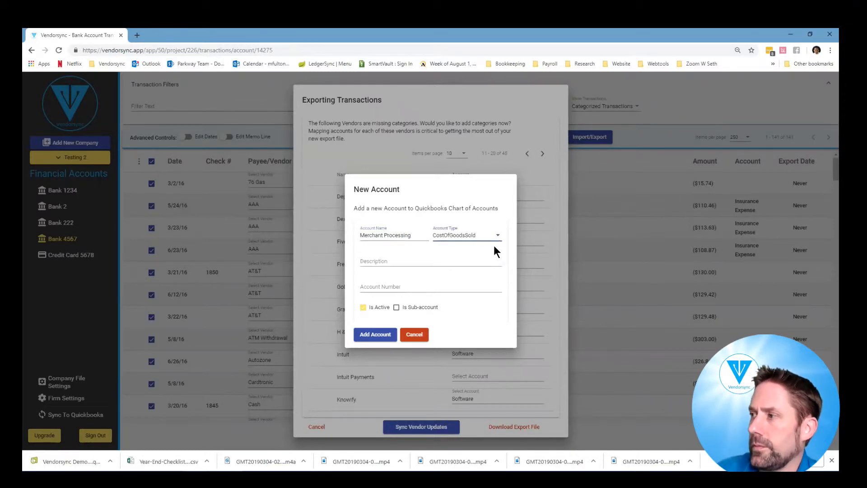
pyautogui.click(430, 263)
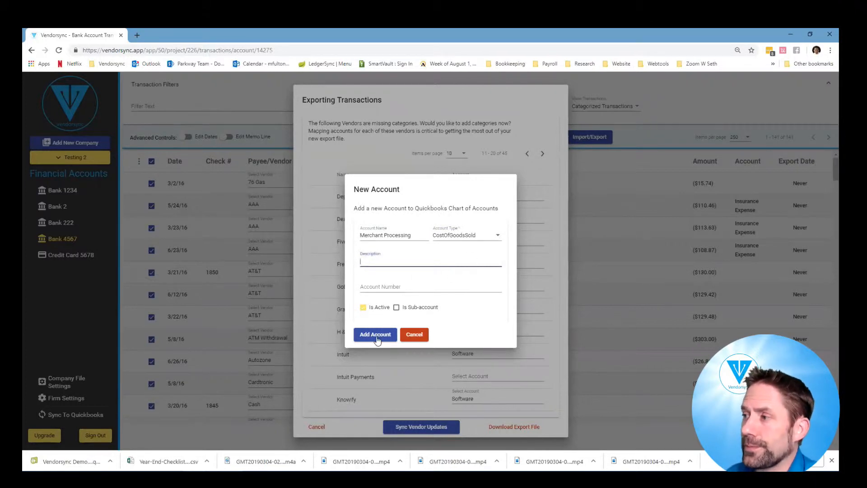
pyautogui.click(374, 334)
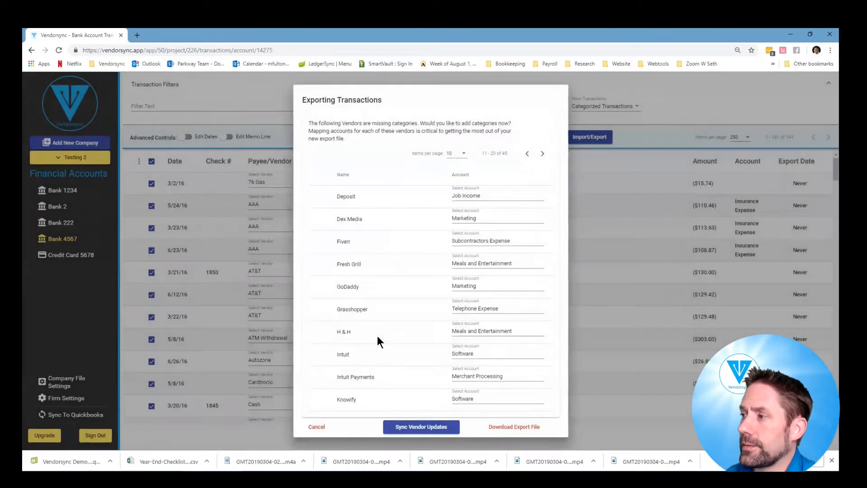
# Assign Marketing to Spot-On Marketing and Merchant Processing to SQ on the next vendor pages
pyautogui.click(543, 153)
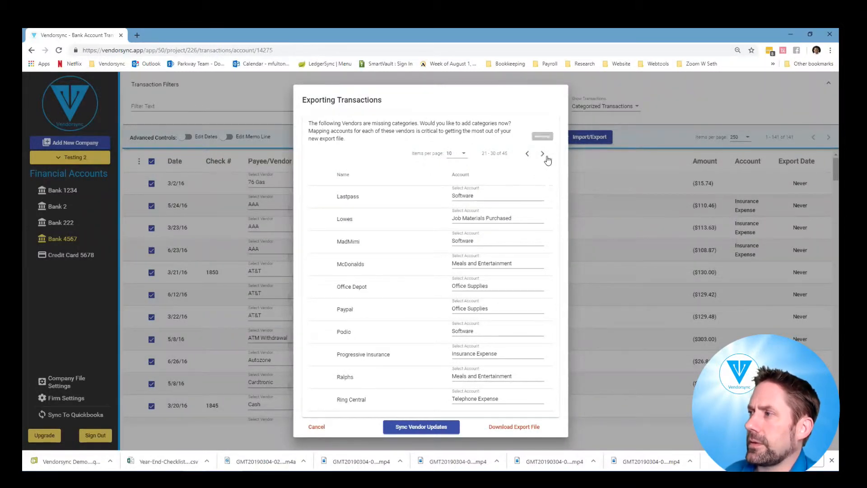
pyautogui.click(542, 153)
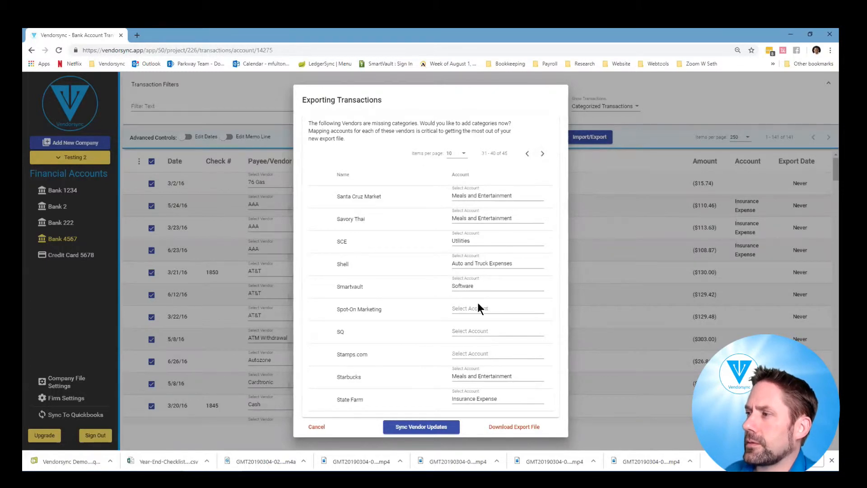
pyautogui.write('mar')
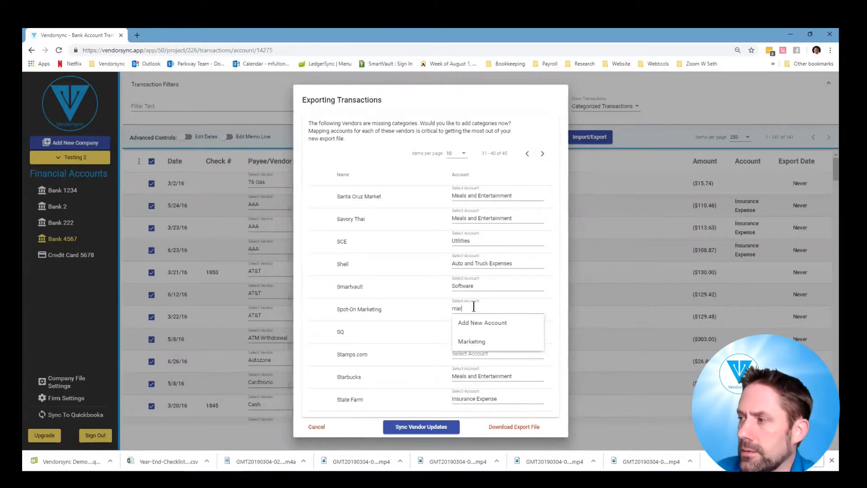
pyautogui.click(471, 341)
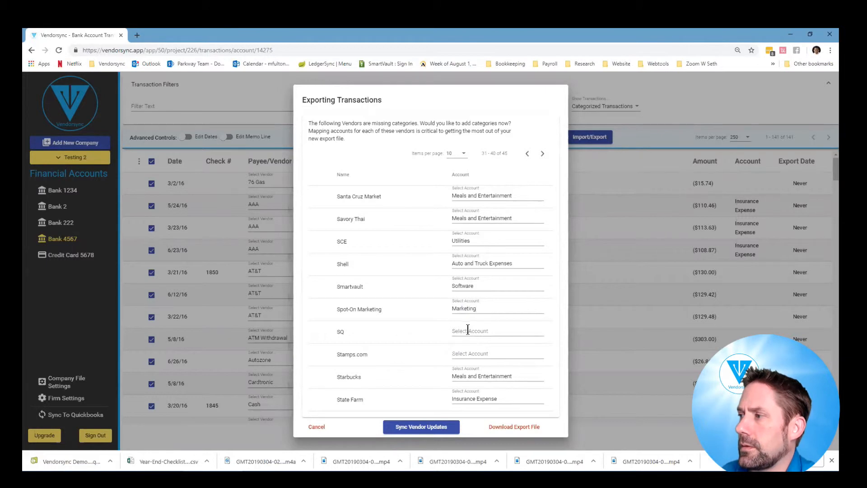
pyautogui.write('merch')
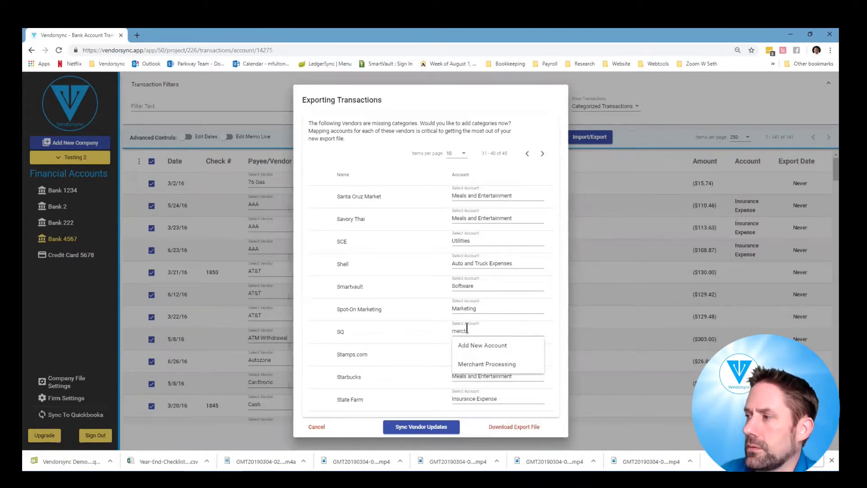
pyautogui.click(485, 363)
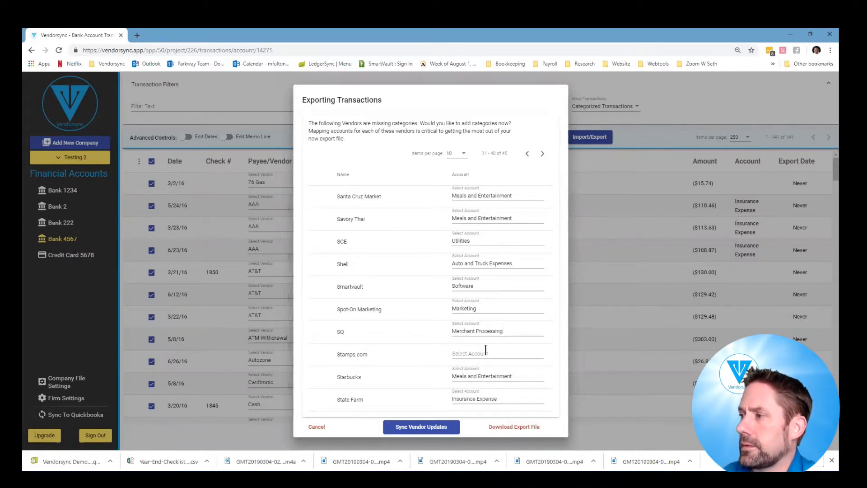
# Create a Postage account with its type set and assign Postage to USPS on the last page
pyautogui.write('post')
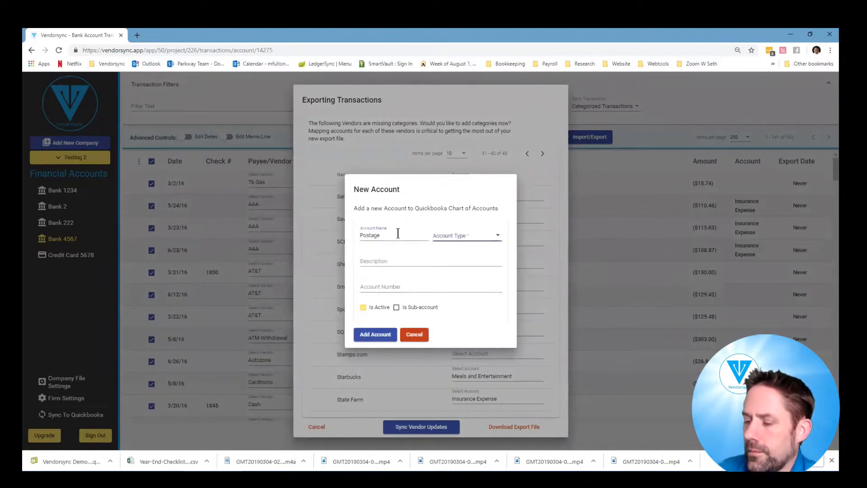
pyautogui.click(466, 234)
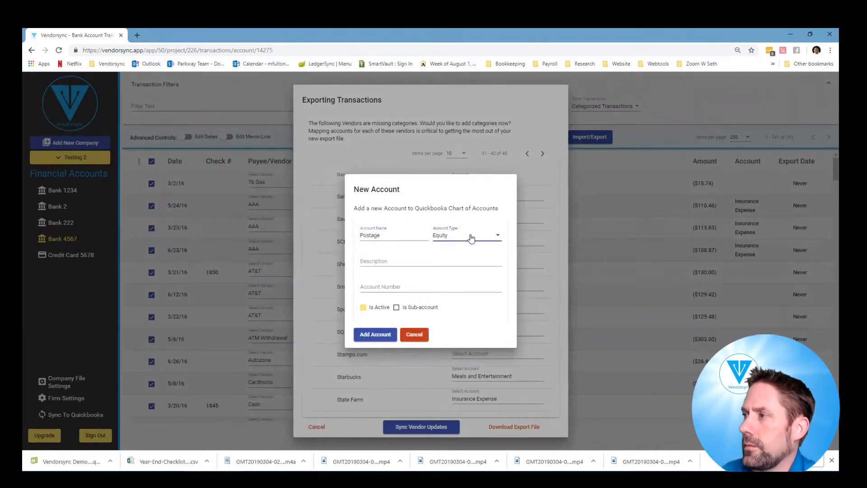
pyautogui.click(467, 234)
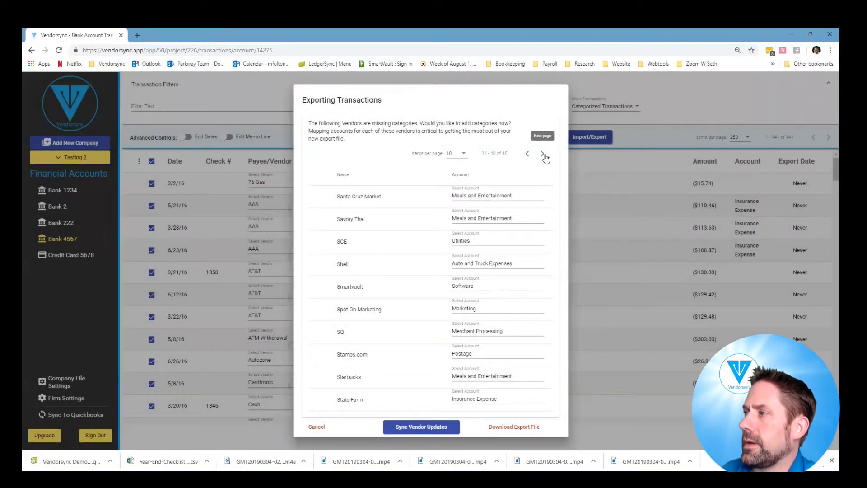
pyautogui.click(544, 153)
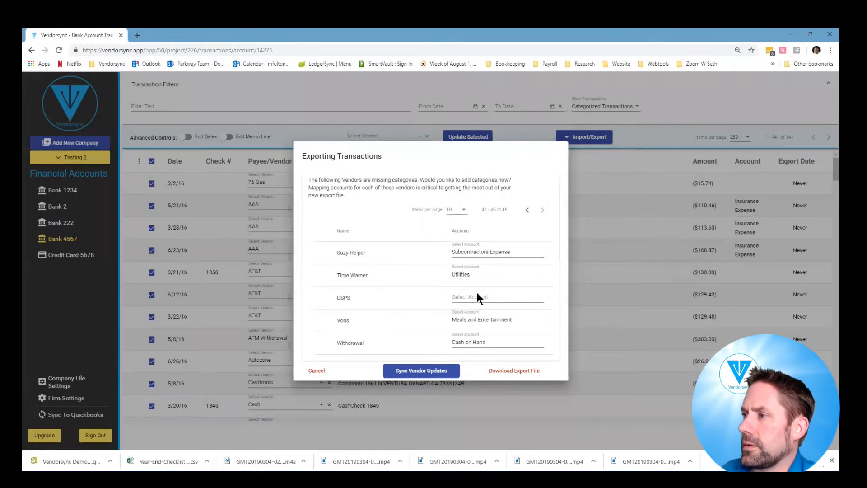
pyautogui.write('Pos')
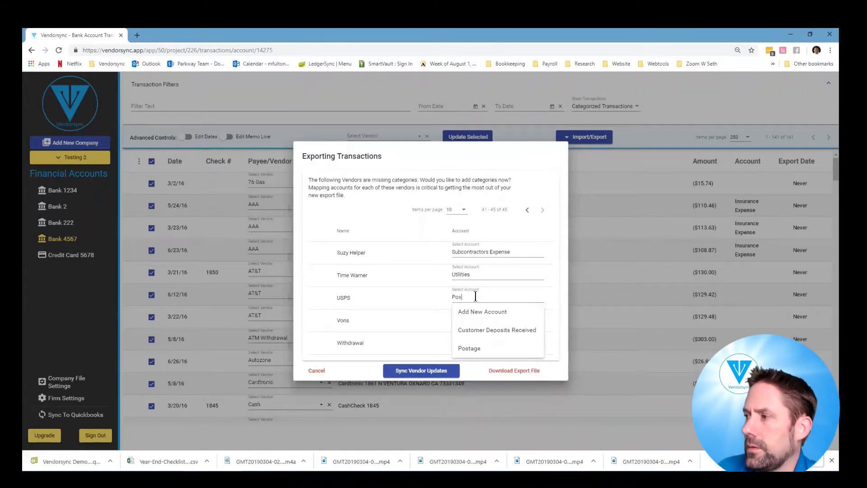
pyautogui.click(469, 347)
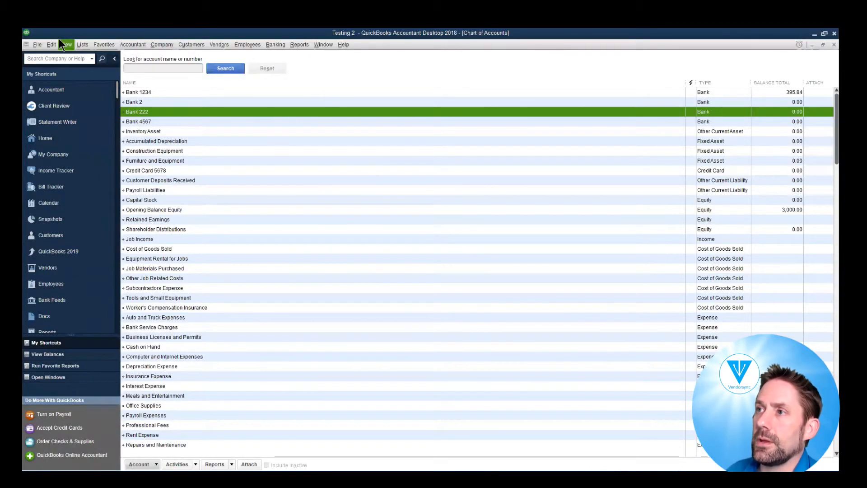
# In the Vendor Center, check USPS's and SCE's Account Settings for prefill expense accounts and cancel
pyautogui.click(48, 376)
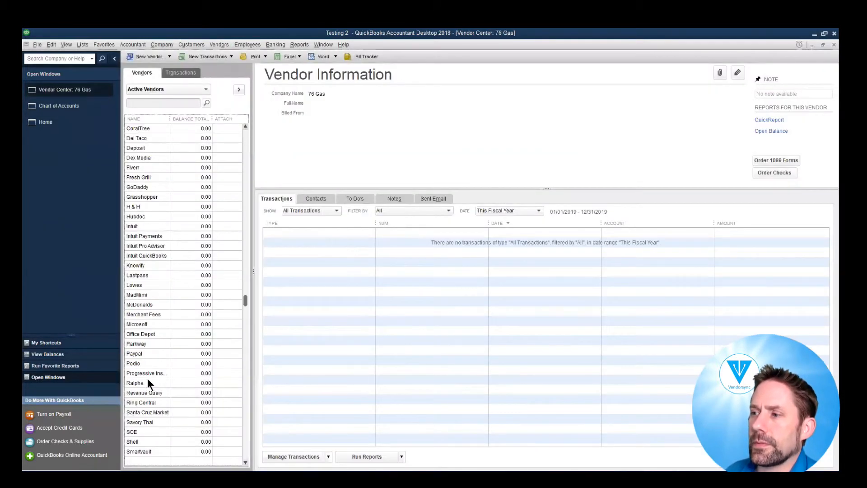
pyautogui.scroll(-3)
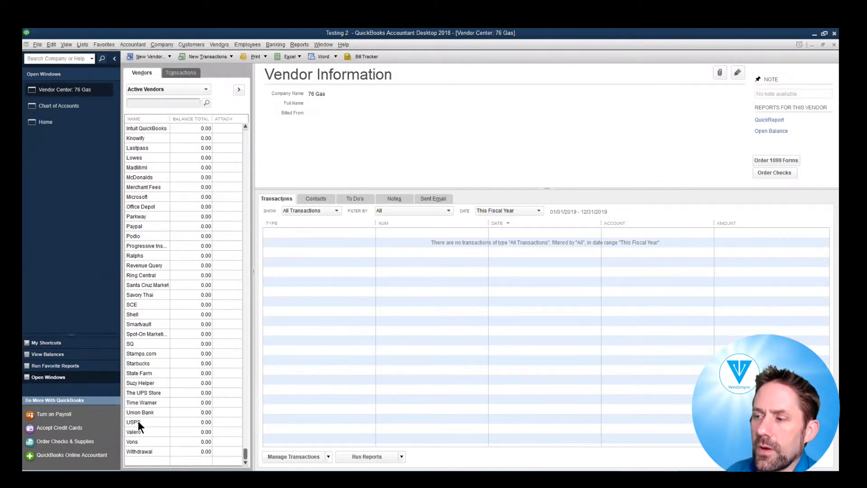
pyautogui.rightClick(133, 421)
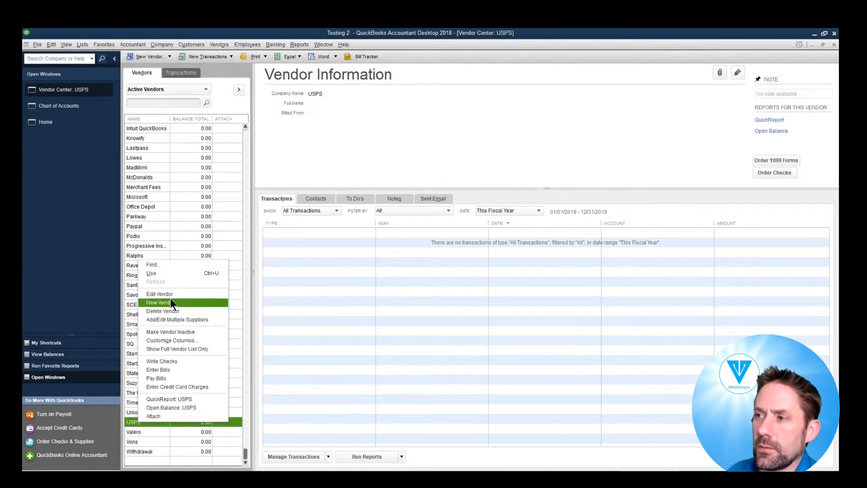
pyautogui.click(159, 294)
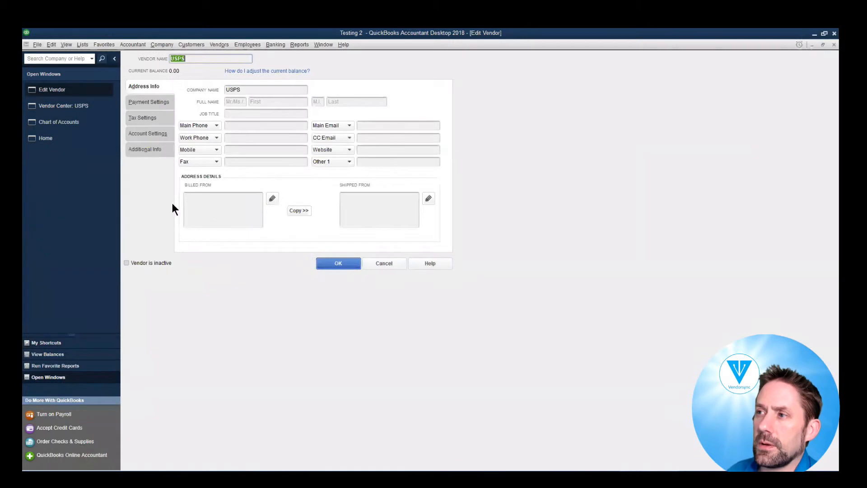
pyautogui.click(148, 133)
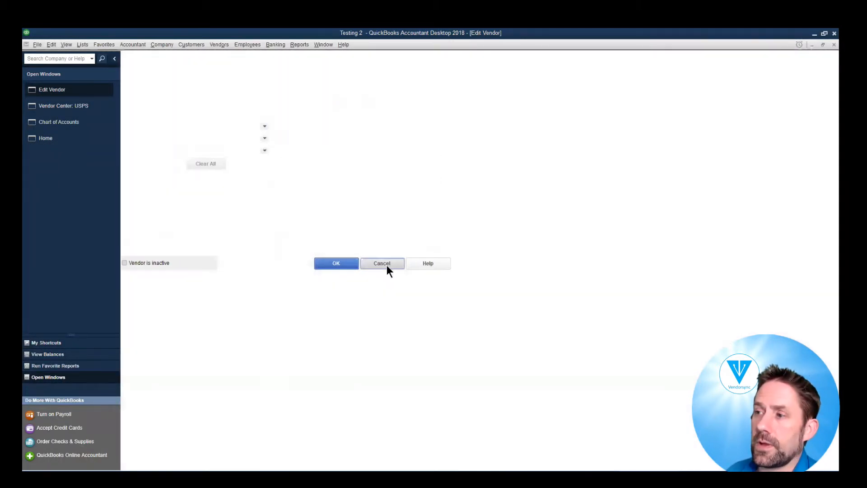
pyautogui.click(382, 263)
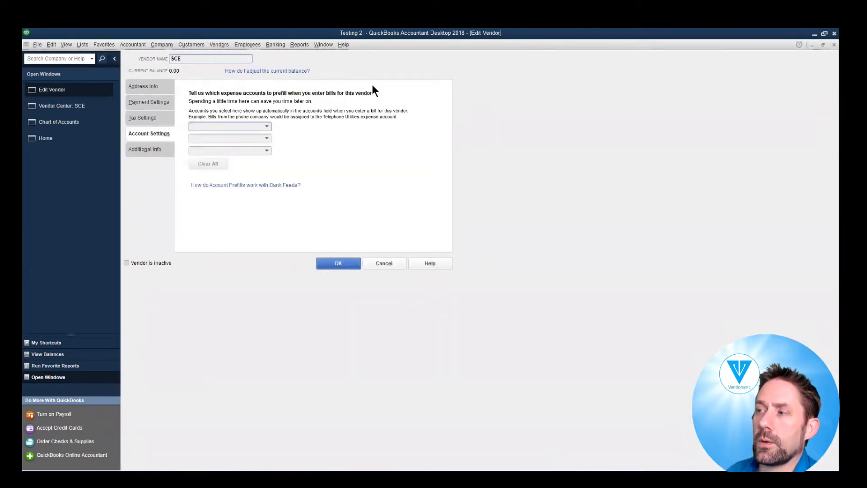
pyautogui.click(338, 263)
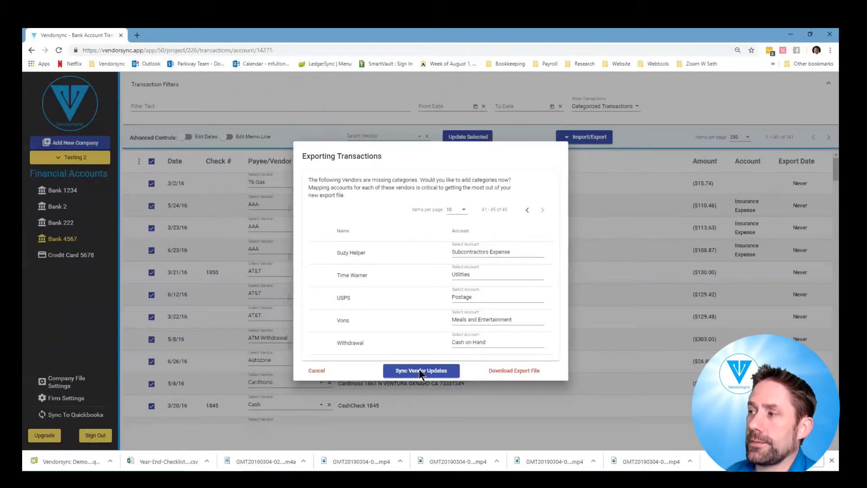
# Sync Vendor Updates to QuickBooks via the Web Connector and dismiss the finished status
pyautogui.click(421, 371)
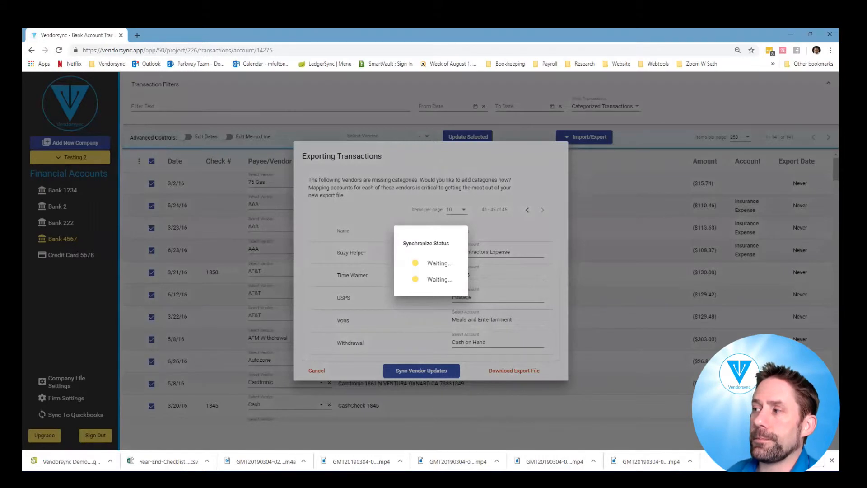
pyautogui.click(420, 370)
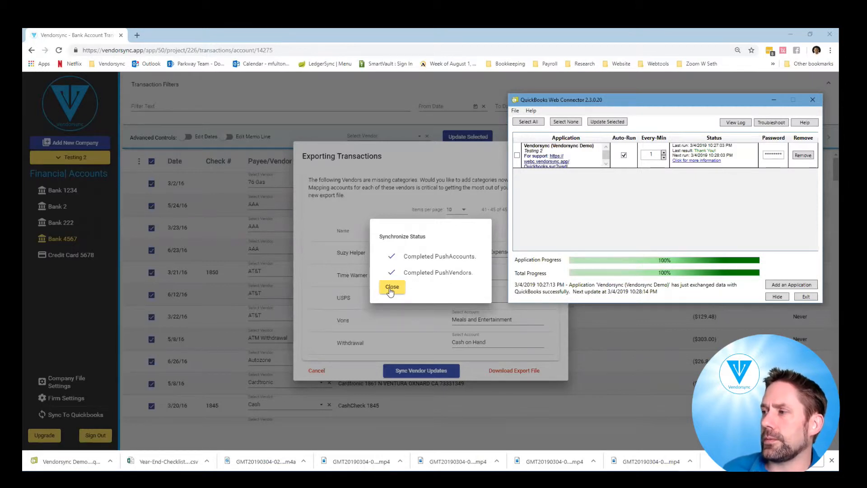
pyautogui.click(391, 286)
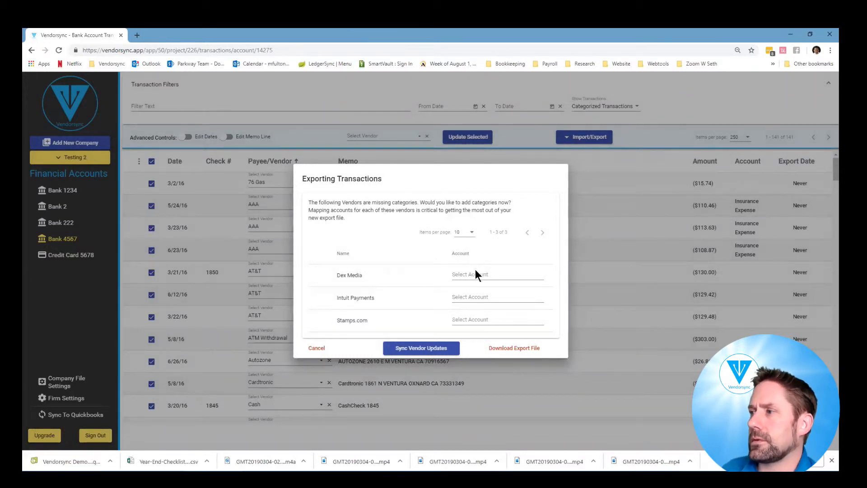
# Assign Marketing to Dex Media, Merchant Processing to Intuit Payments and Postage to Stamps.com
pyautogui.click(497, 274)
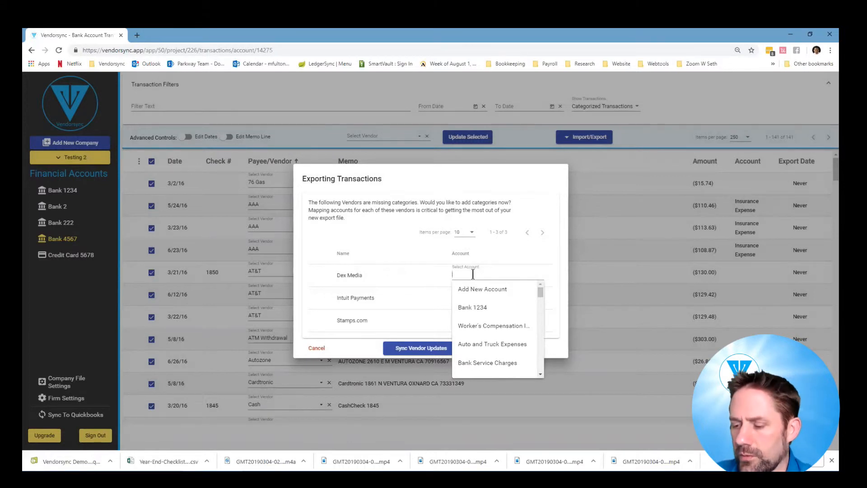
pyautogui.write('mar')
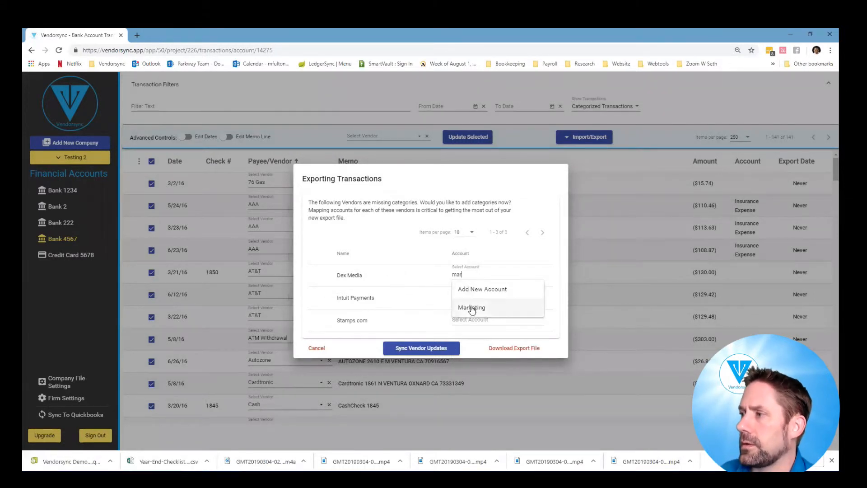
pyautogui.write('mer')
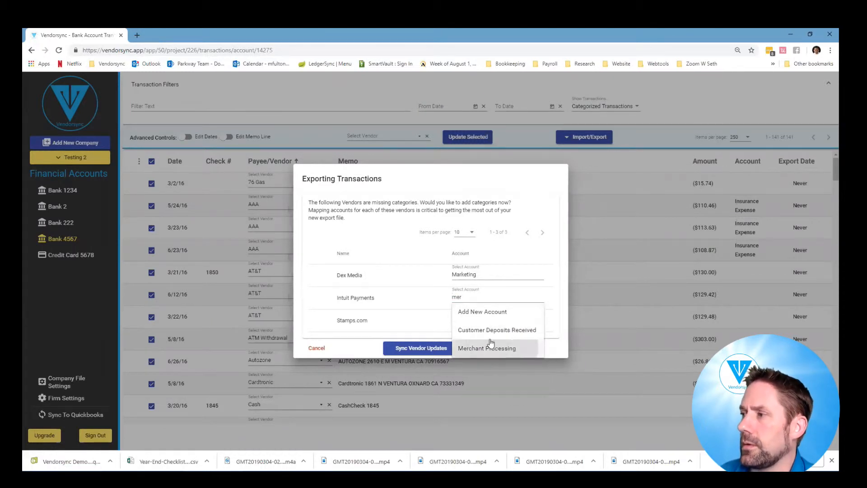
pyautogui.click(485, 348)
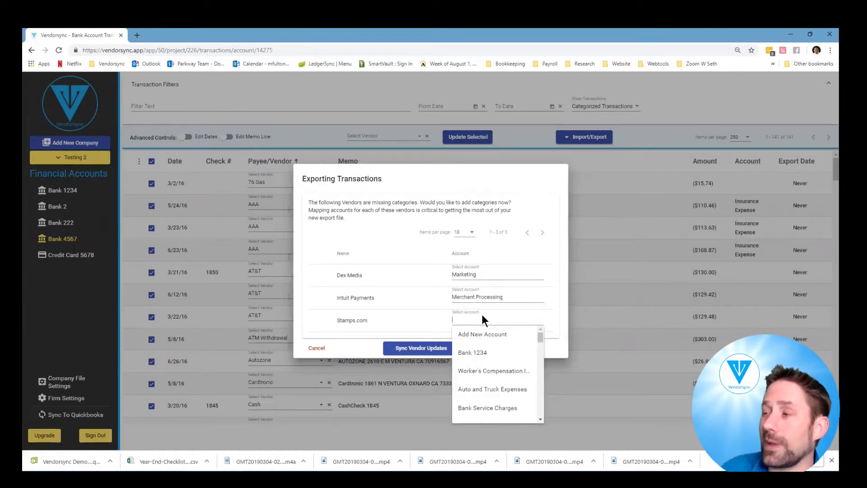
pyautogui.write('pos')
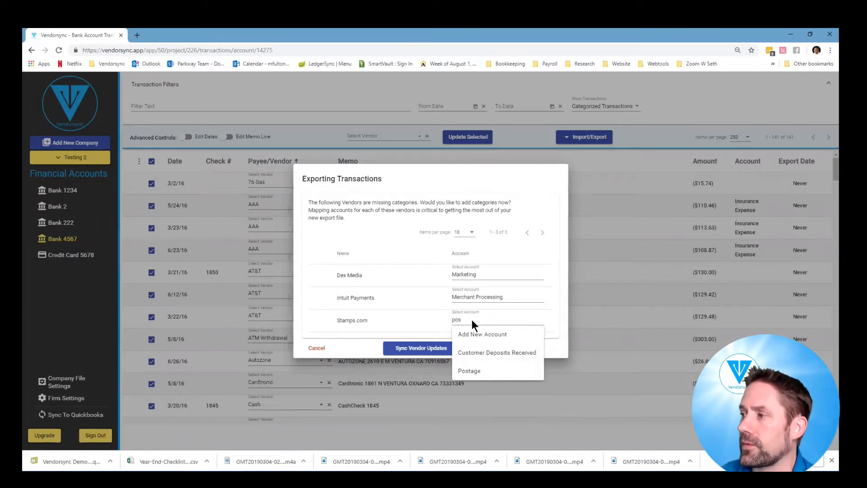
pyautogui.click(468, 370)
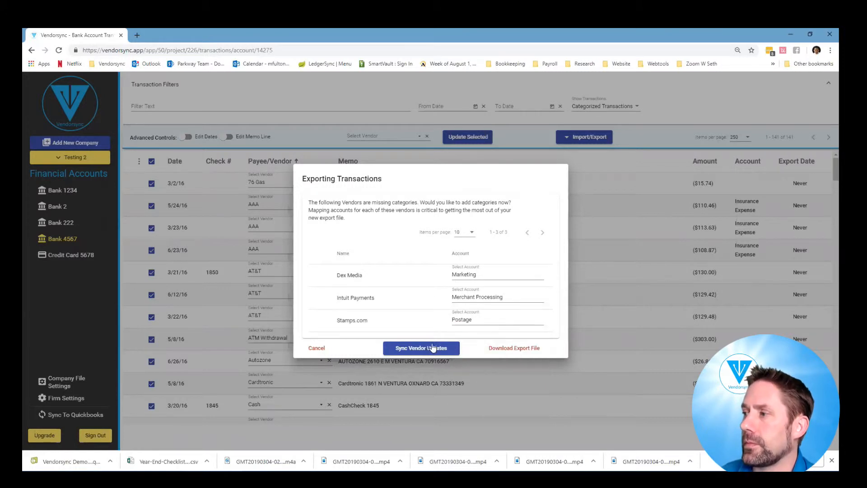
# Sync these vendor mapping updates to QuickBooks
pyautogui.click(420, 348)
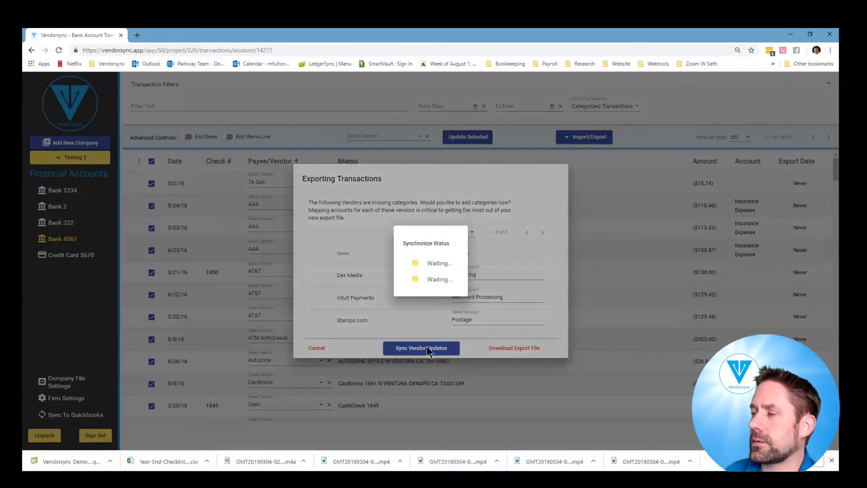
pyautogui.click(420, 348)
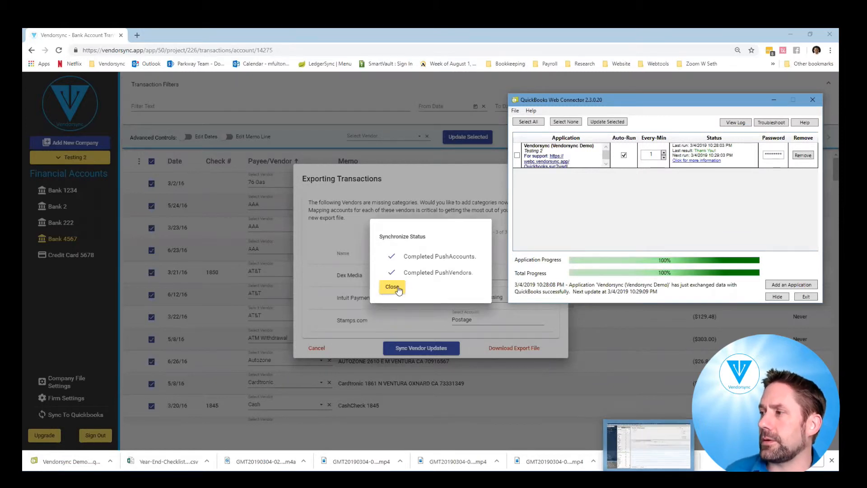
# Edit vendor SCE, confirm Utilities is the prefilled expense account, and save with OK
pyautogui.click(392, 287)
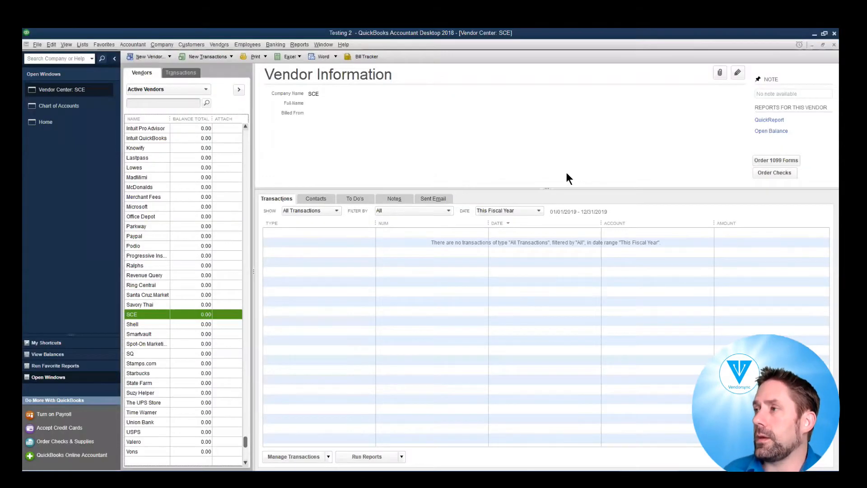
pyautogui.moveTo(158, 284)
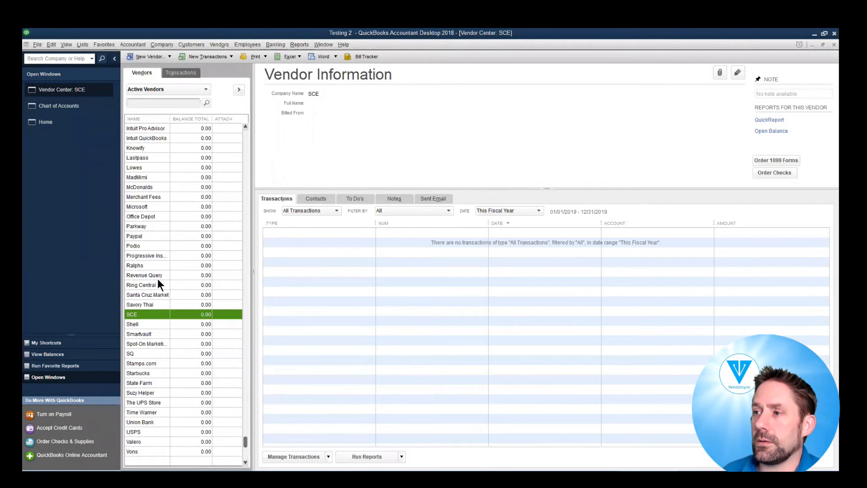
pyautogui.rightClick(132, 314)
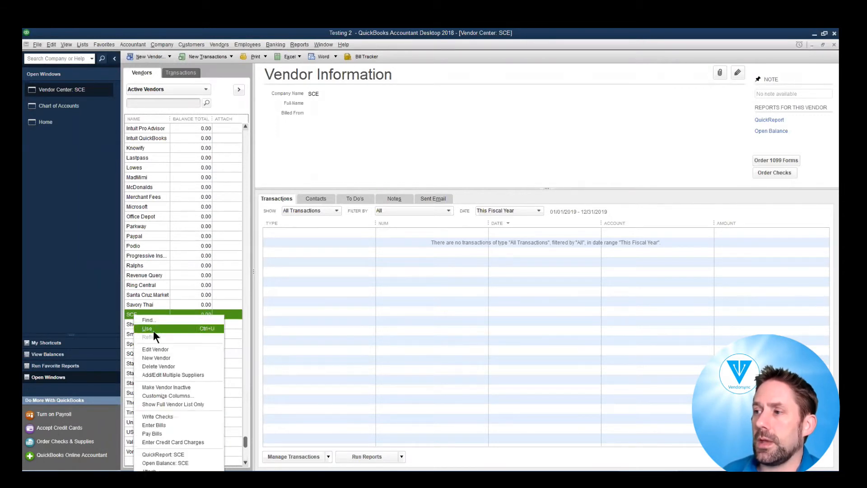
pyautogui.click(155, 349)
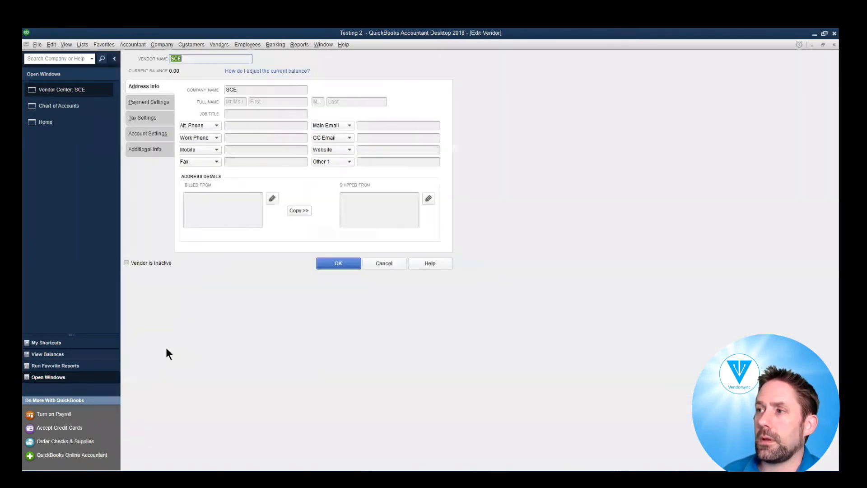
pyautogui.click(148, 133)
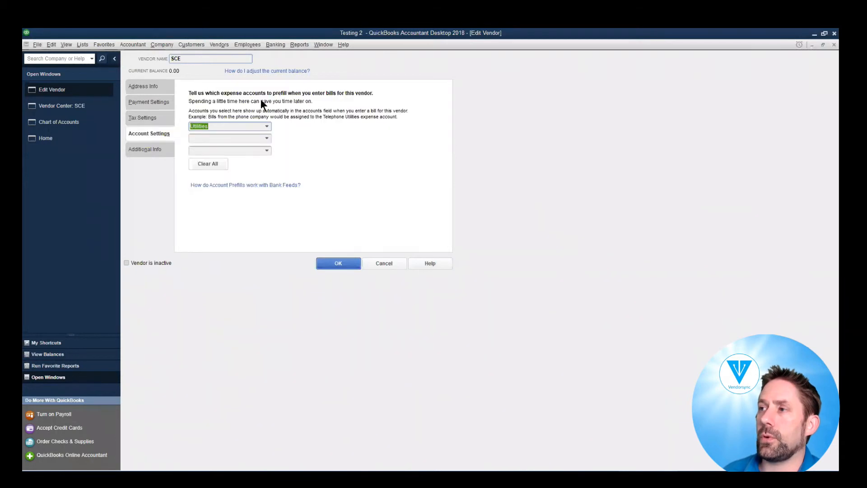
pyautogui.moveTo(351, 284)
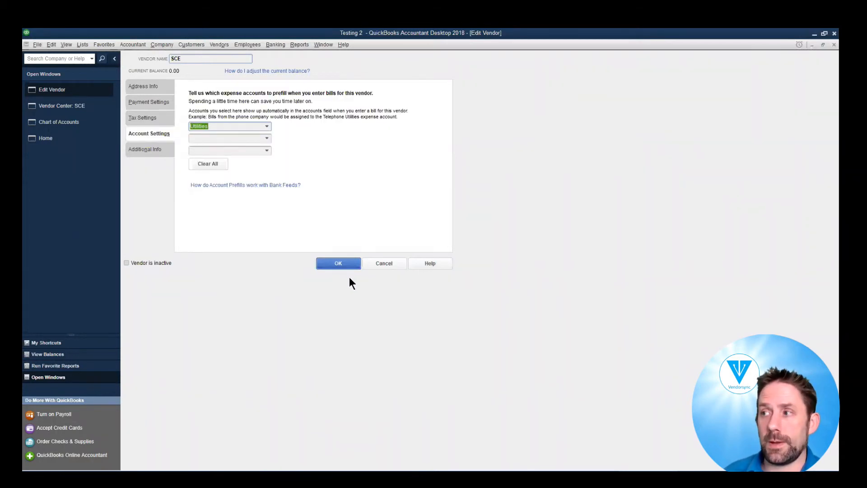
pyautogui.click(338, 262)
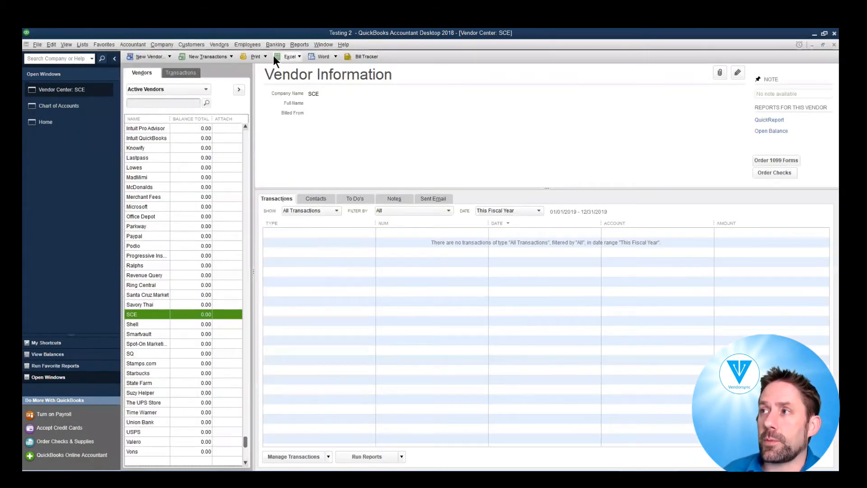
# Import the Web Connect .qbo file into the existing Bank 4567 account via Bank Feeds
pyautogui.click(275, 44)
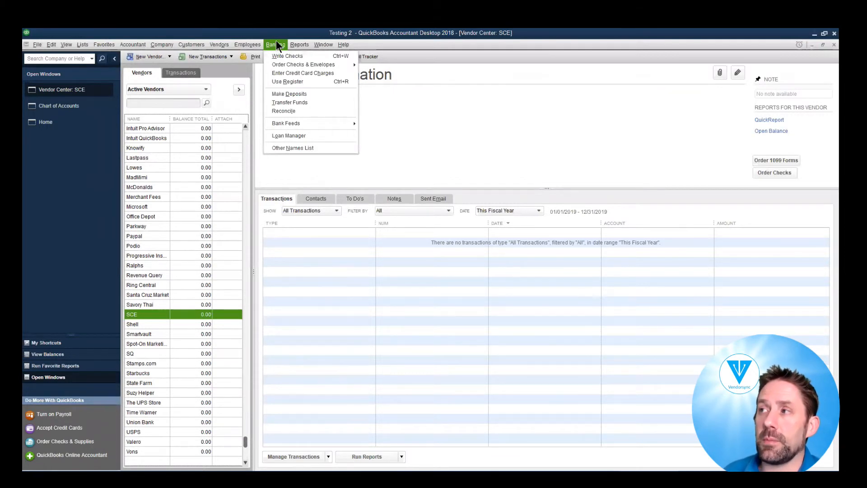
pyautogui.moveTo(286, 123)
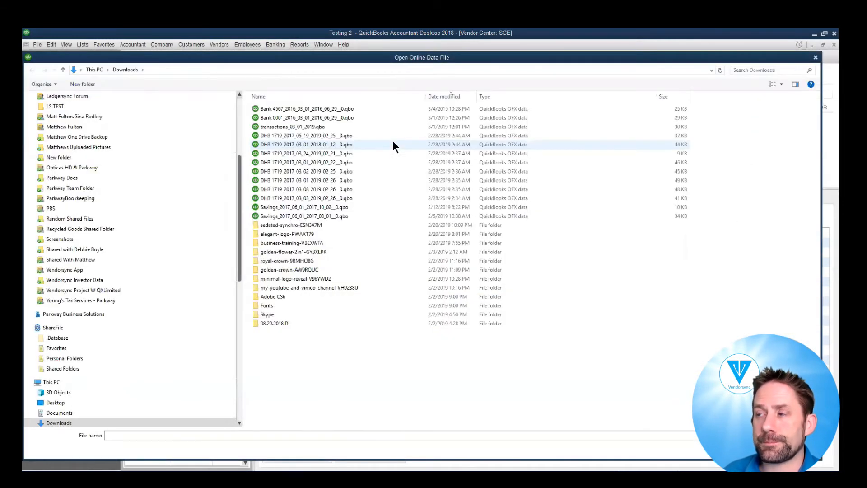
pyautogui.click(306, 109)
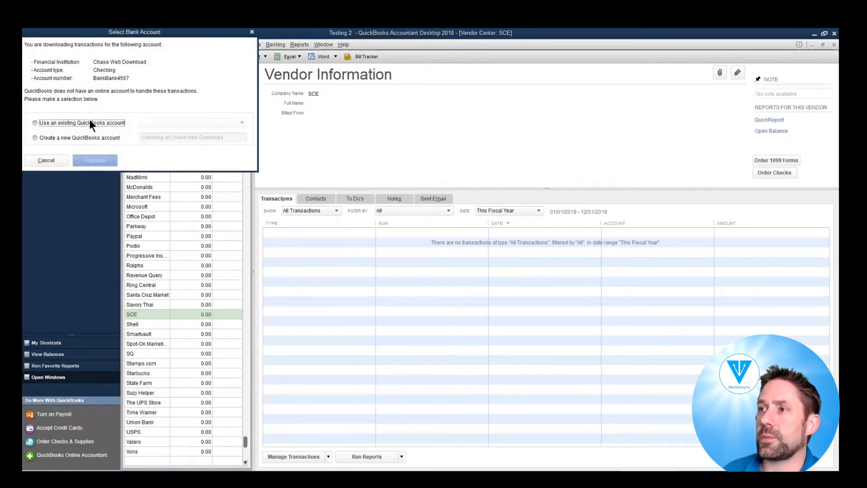
pyautogui.click(242, 123)
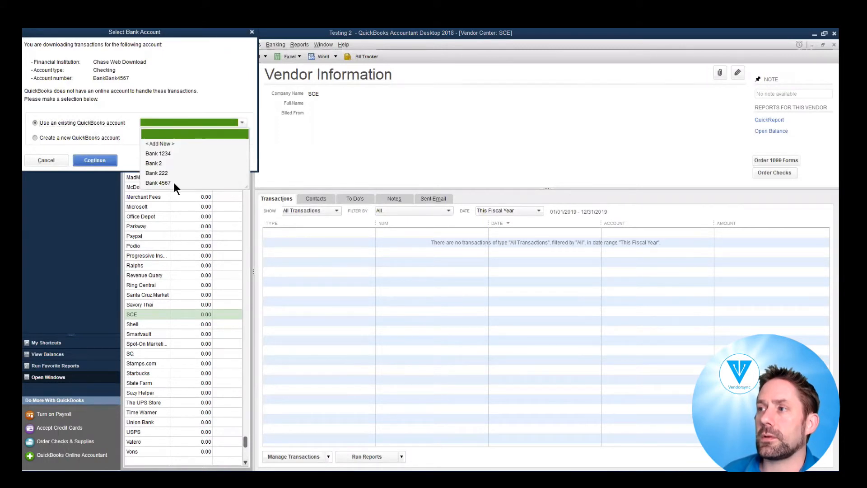
pyautogui.click(158, 183)
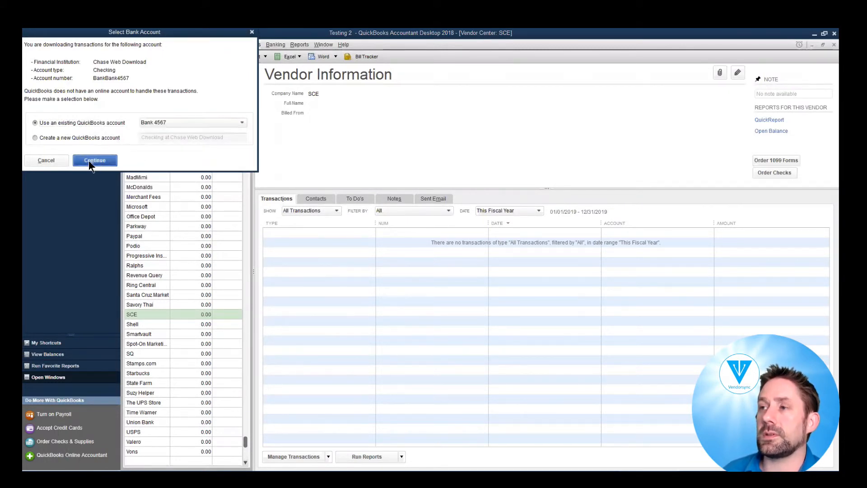
pyautogui.click(94, 160)
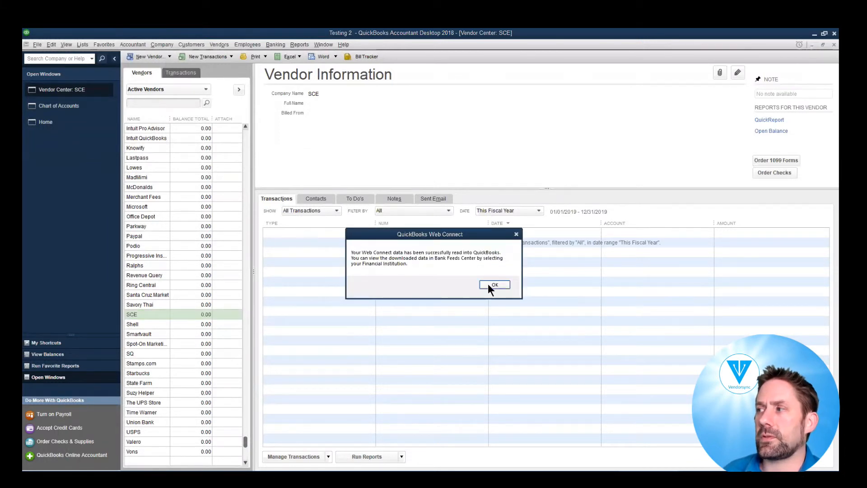
pyautogui.click(494, 285)
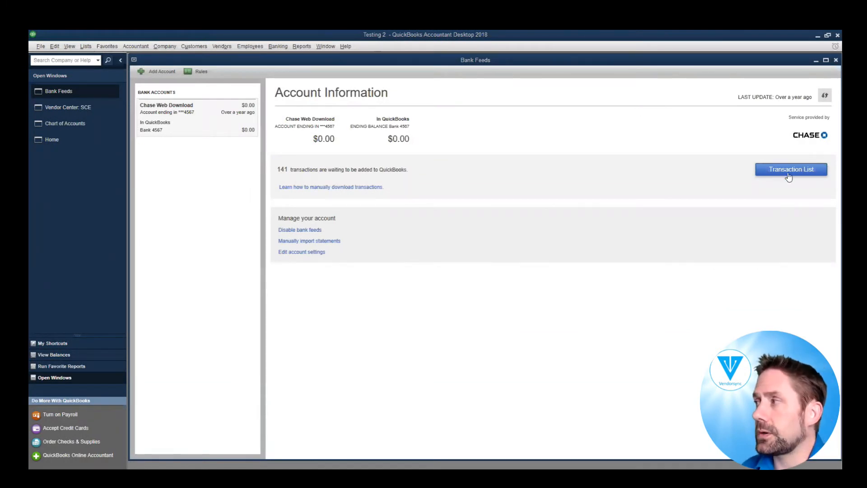
# Show the 141 downloaded Bank 4567 transactions, then the Rules List
pyautogui.click(790, 169)
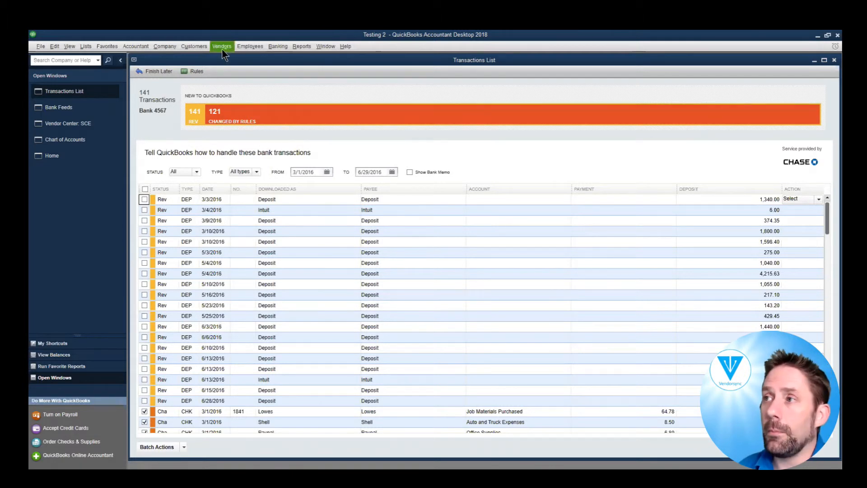
pyautogui.click(195, 70)
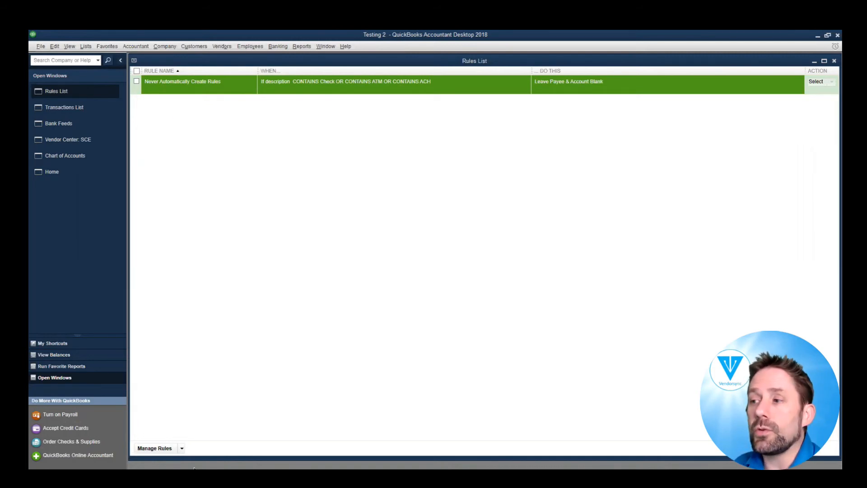
# Create rule MF Deposits matching Description contains Deposit and renaming the payee to Deposit
pyautogui.click(180, 448)
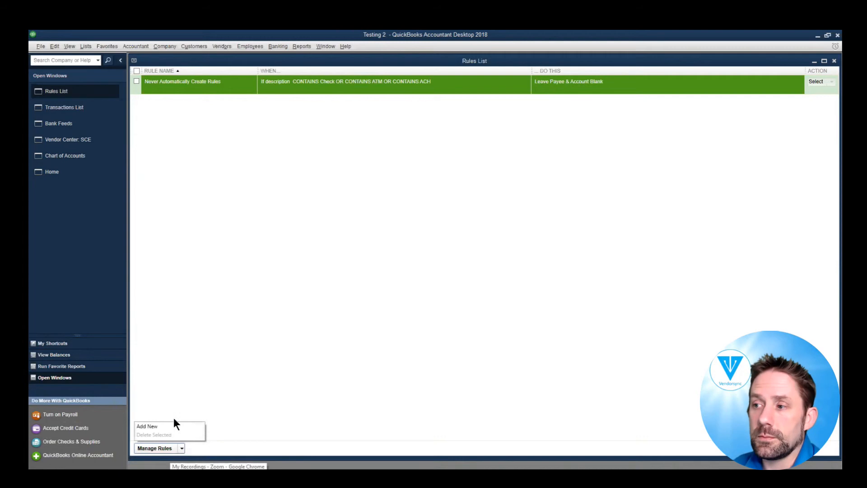
pyautogui.click(146, 426)
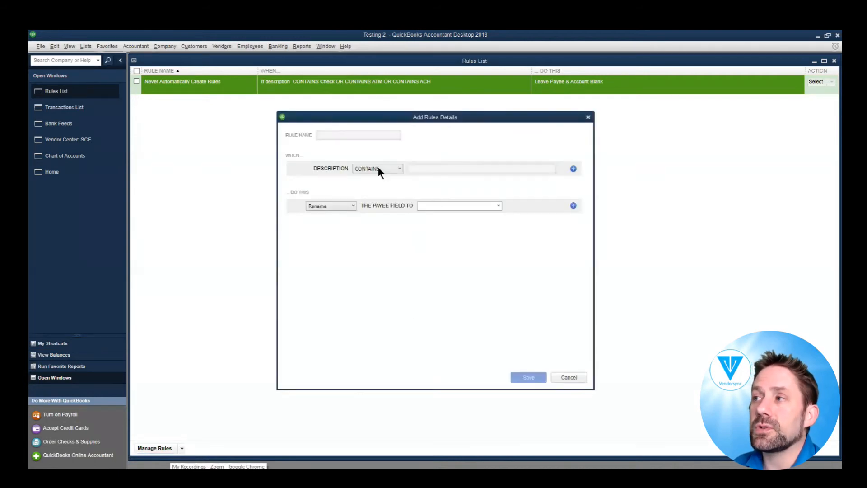
pyautogui.click(358, 135)
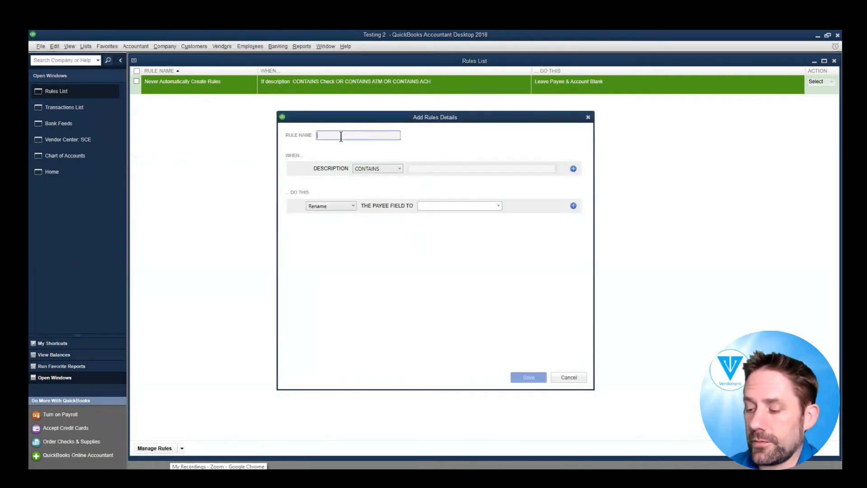
pyautogui.write('MF Deposits')
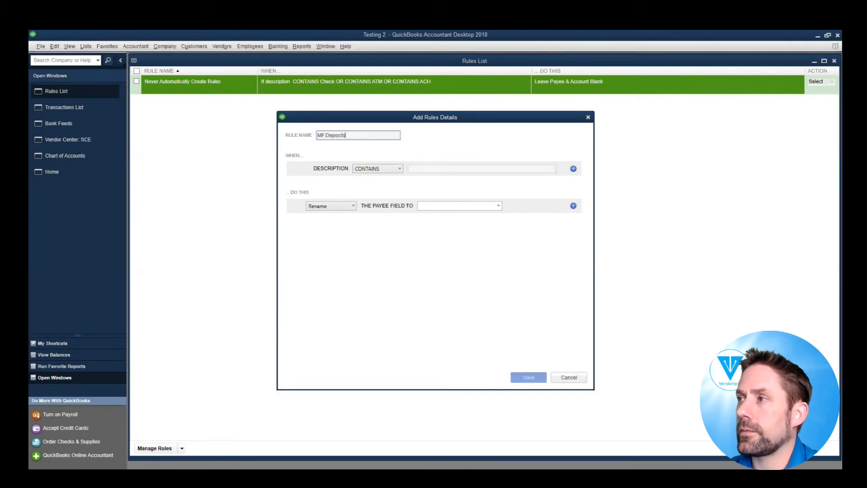
pyautogui.write('D')
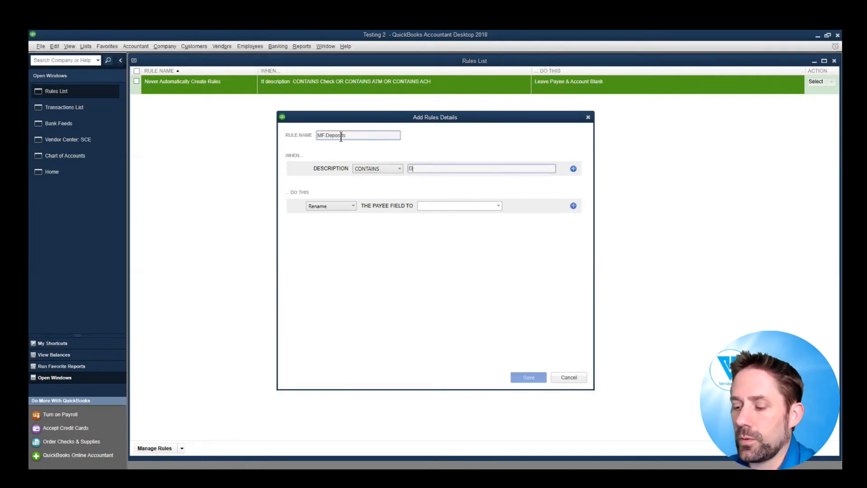
pyautogui.write('eposit')
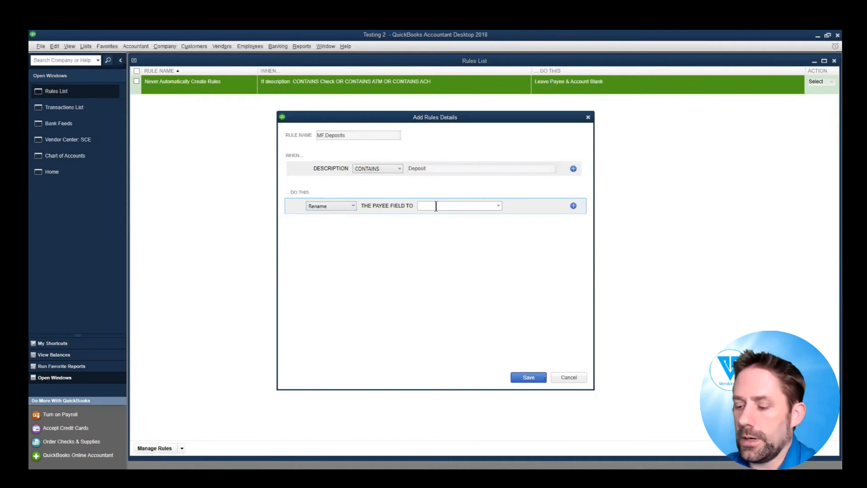
pyautogui.write('Deposit')
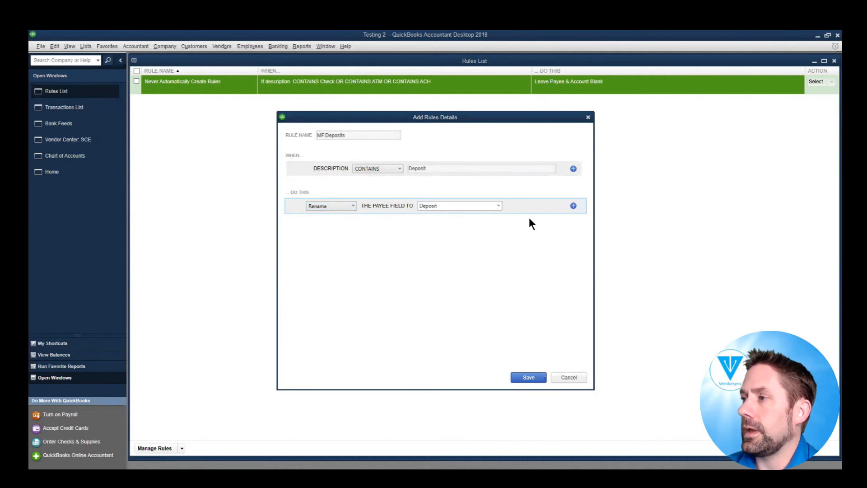
# Add a Categorize action to new Income account Revenue Query and save it
pyautogui.click(573, 205)
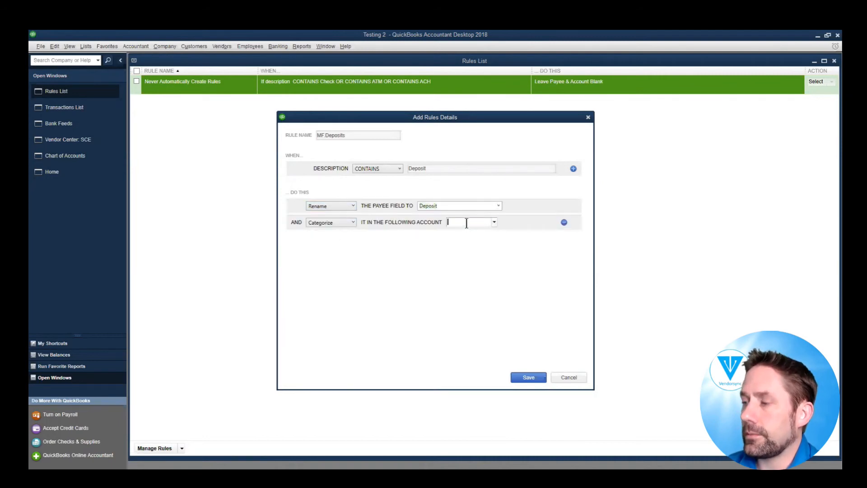
pyautogui.write('Rev')
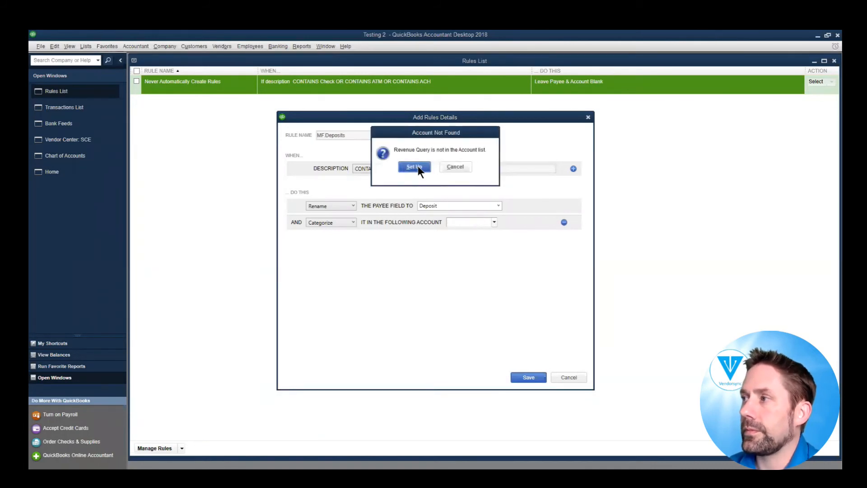
pyautogui.click(414, 167)
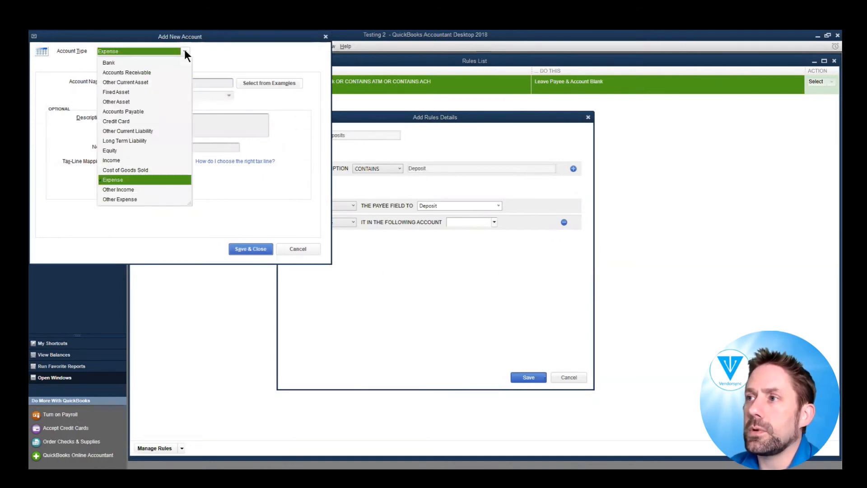
pyautogui.click(110, 161)
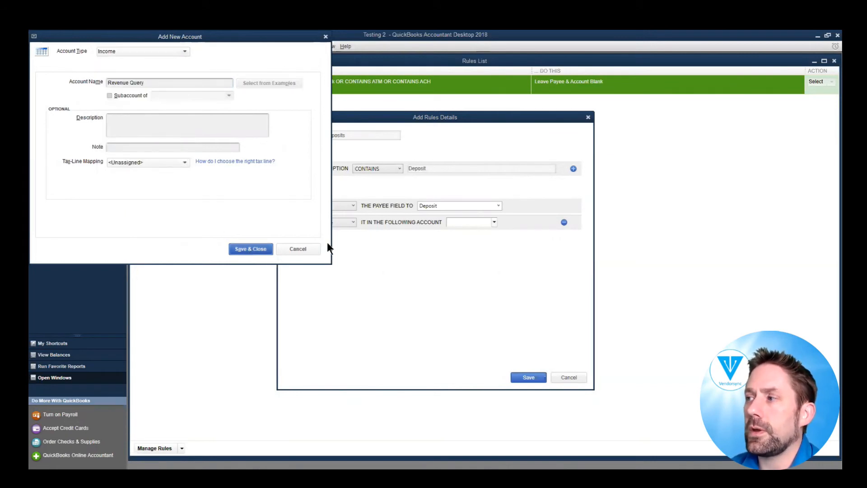
pyautogui.click(249, 248)
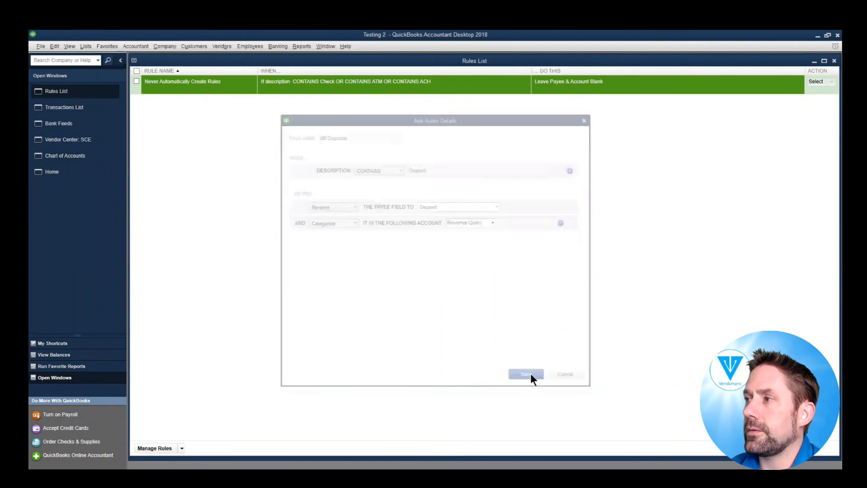
# Review the transaction list, where Deposit transactions now show account Revenue Query
pyautogui.click(525, 374)
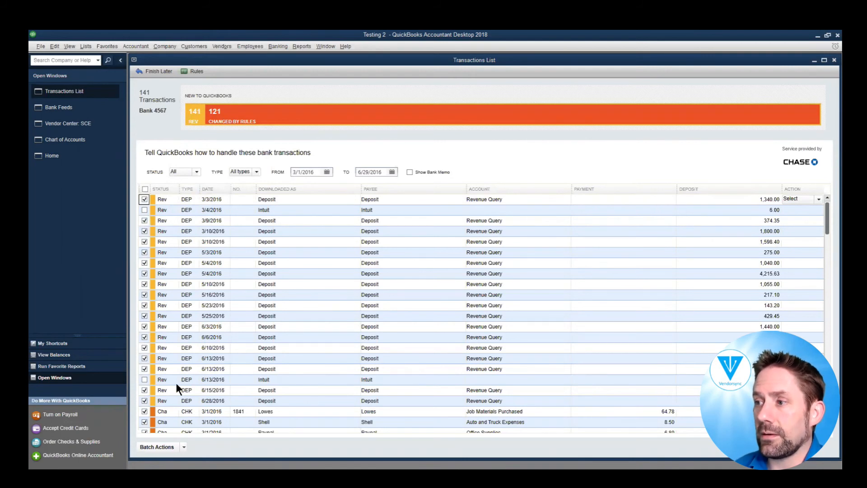
pyautogui.moveTo(348, 219)
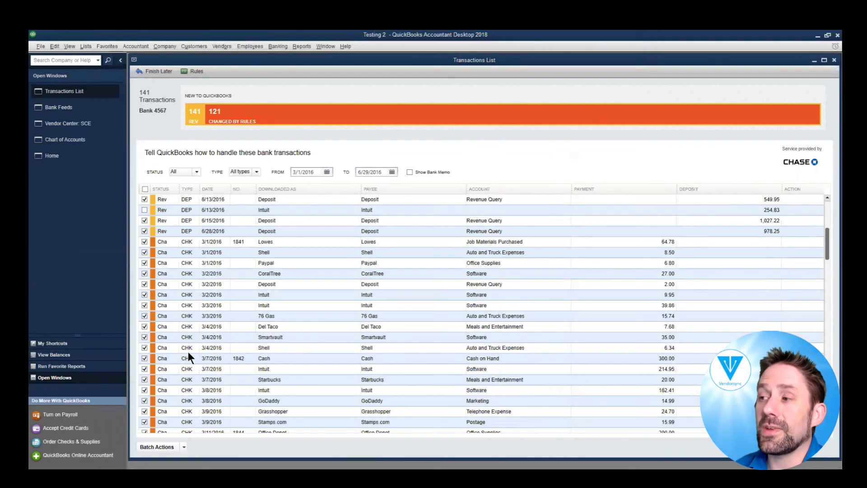
pyautogui.scroll(-3)
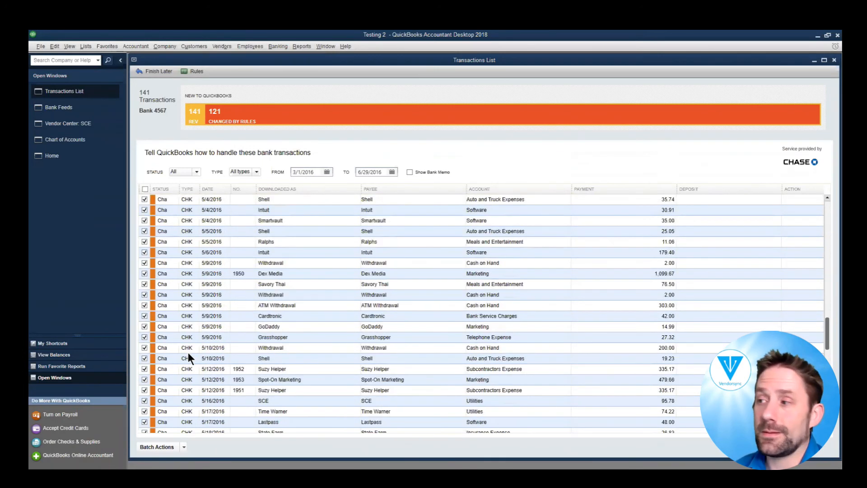